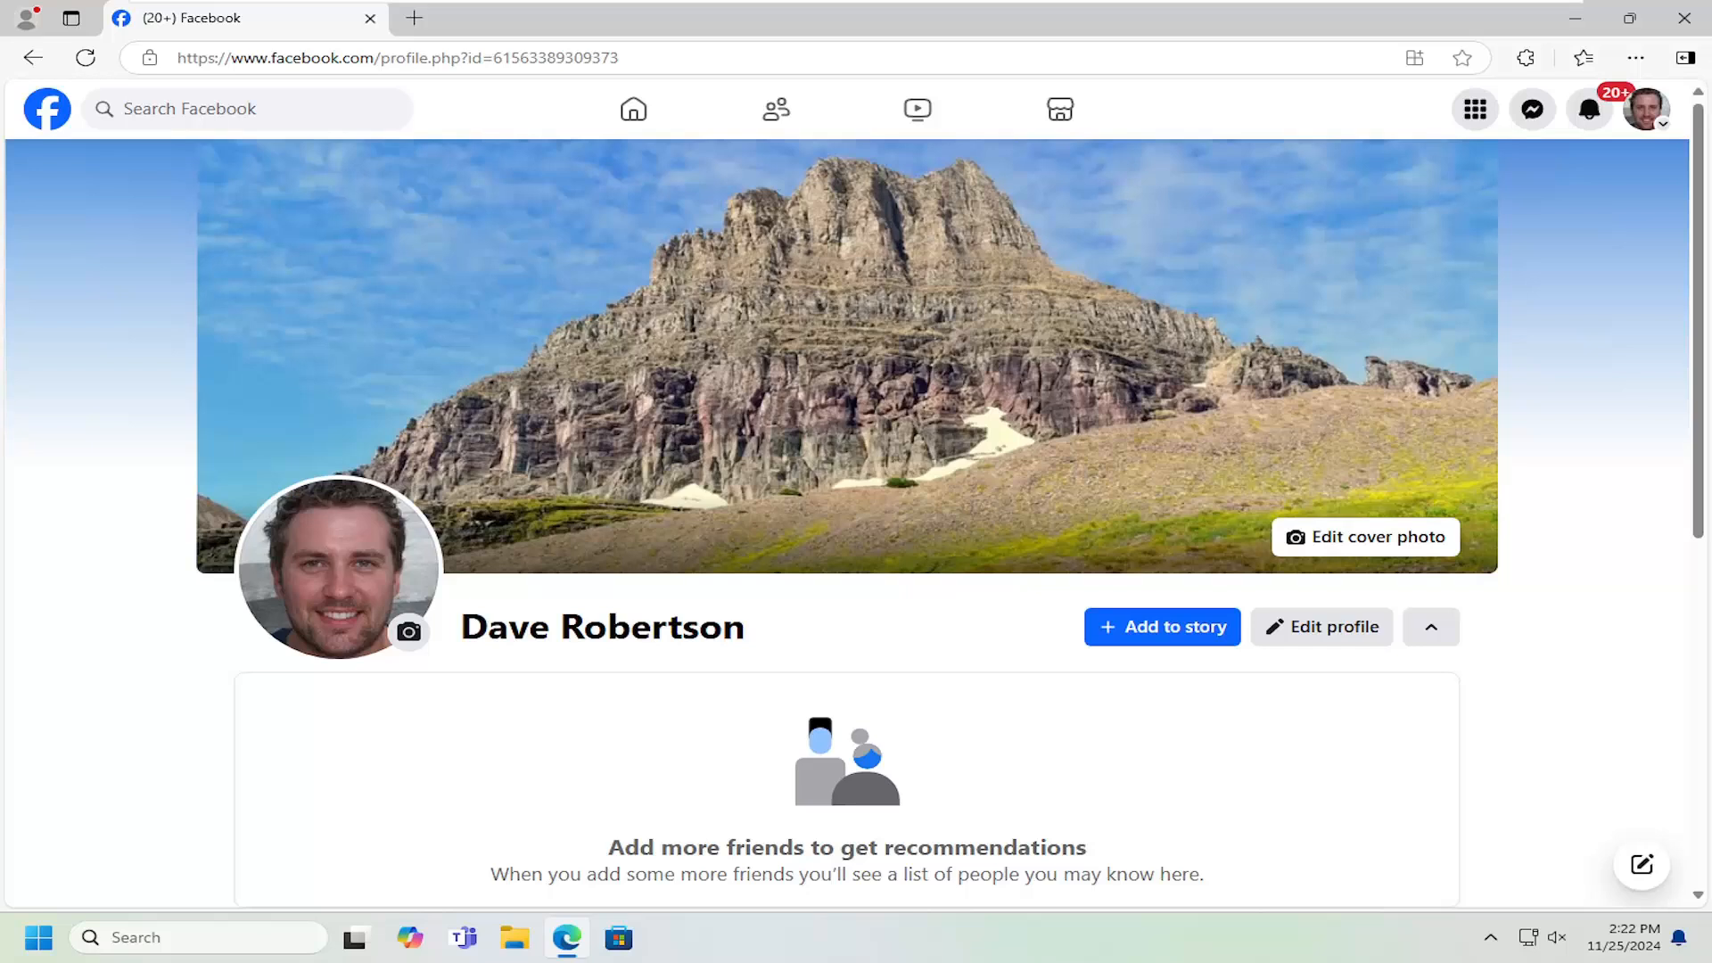
{"action": "mouse_move", "coordinate": [1397, 628]}
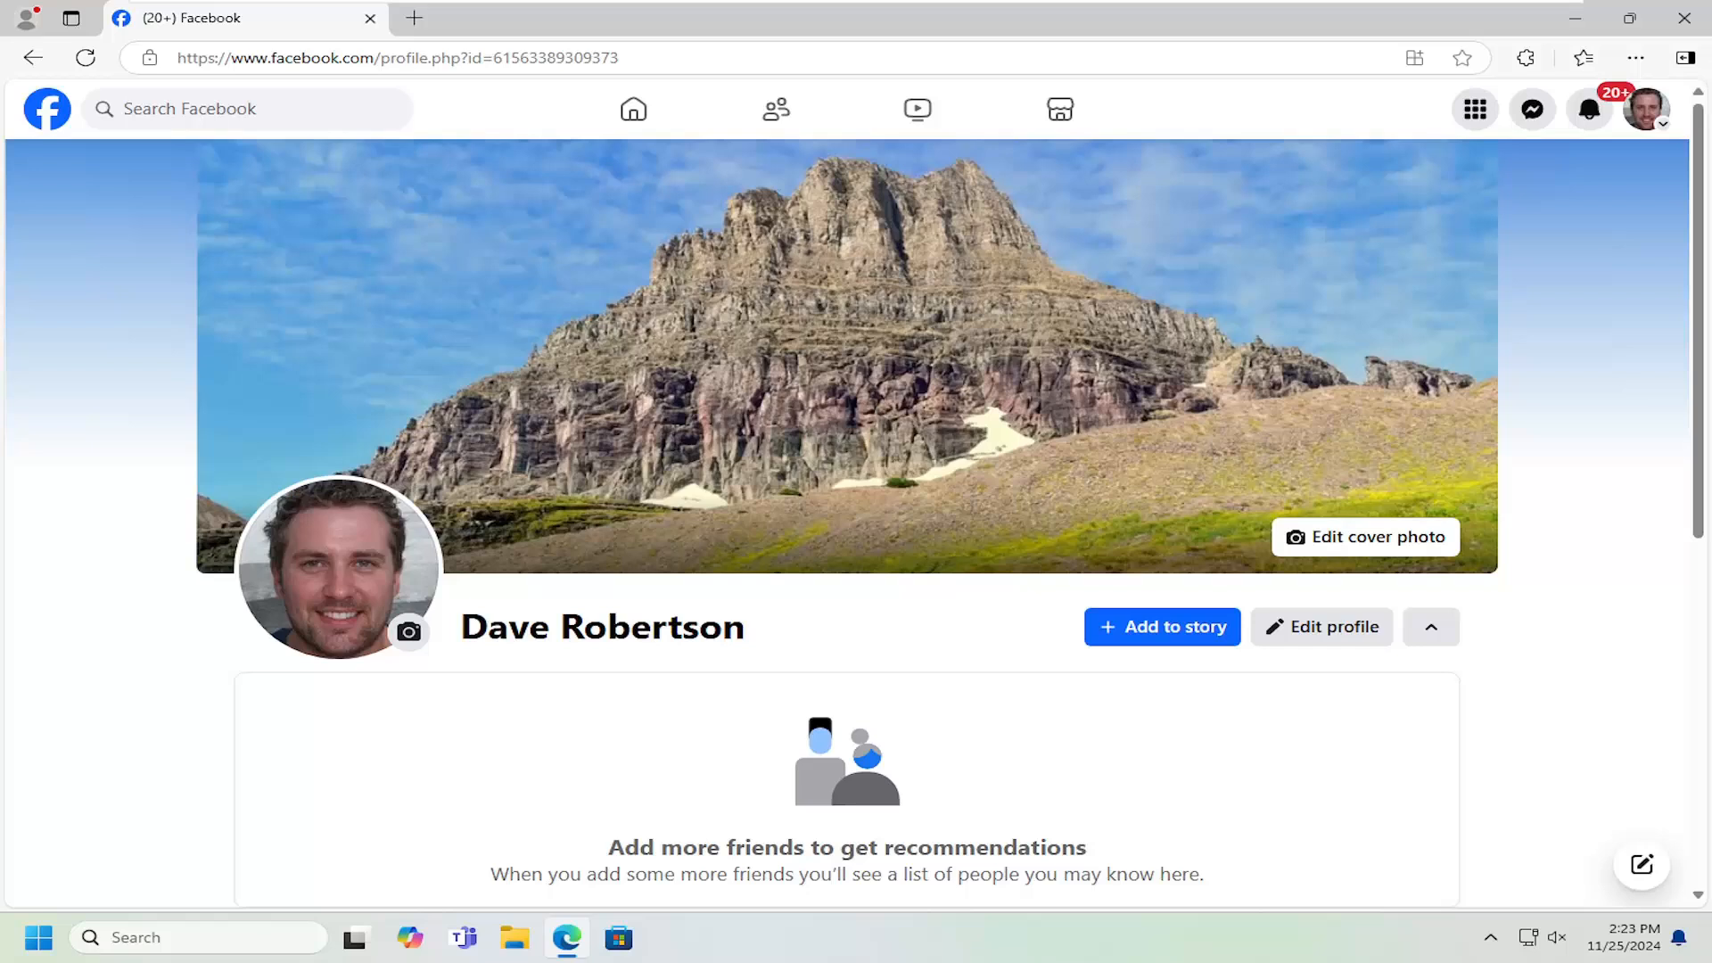
{"action": "mouse_move", "coordinate": [1617, 260]}
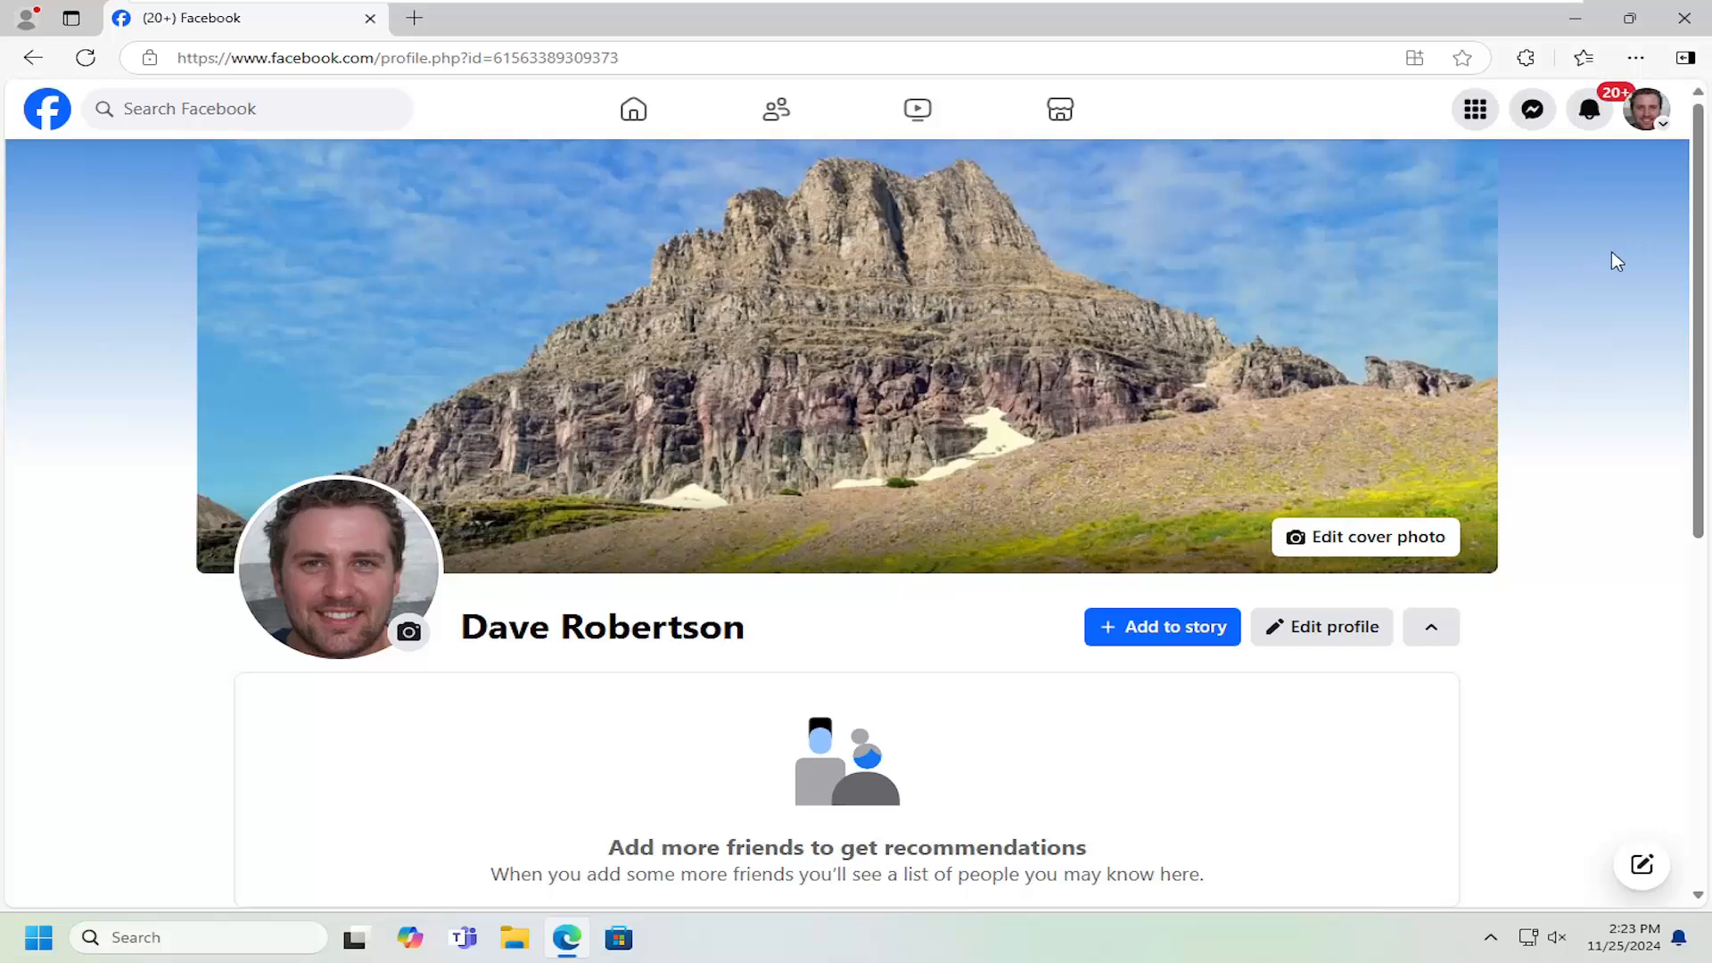
{"action": "mouse_move", "coordinate": [1642, 109]}
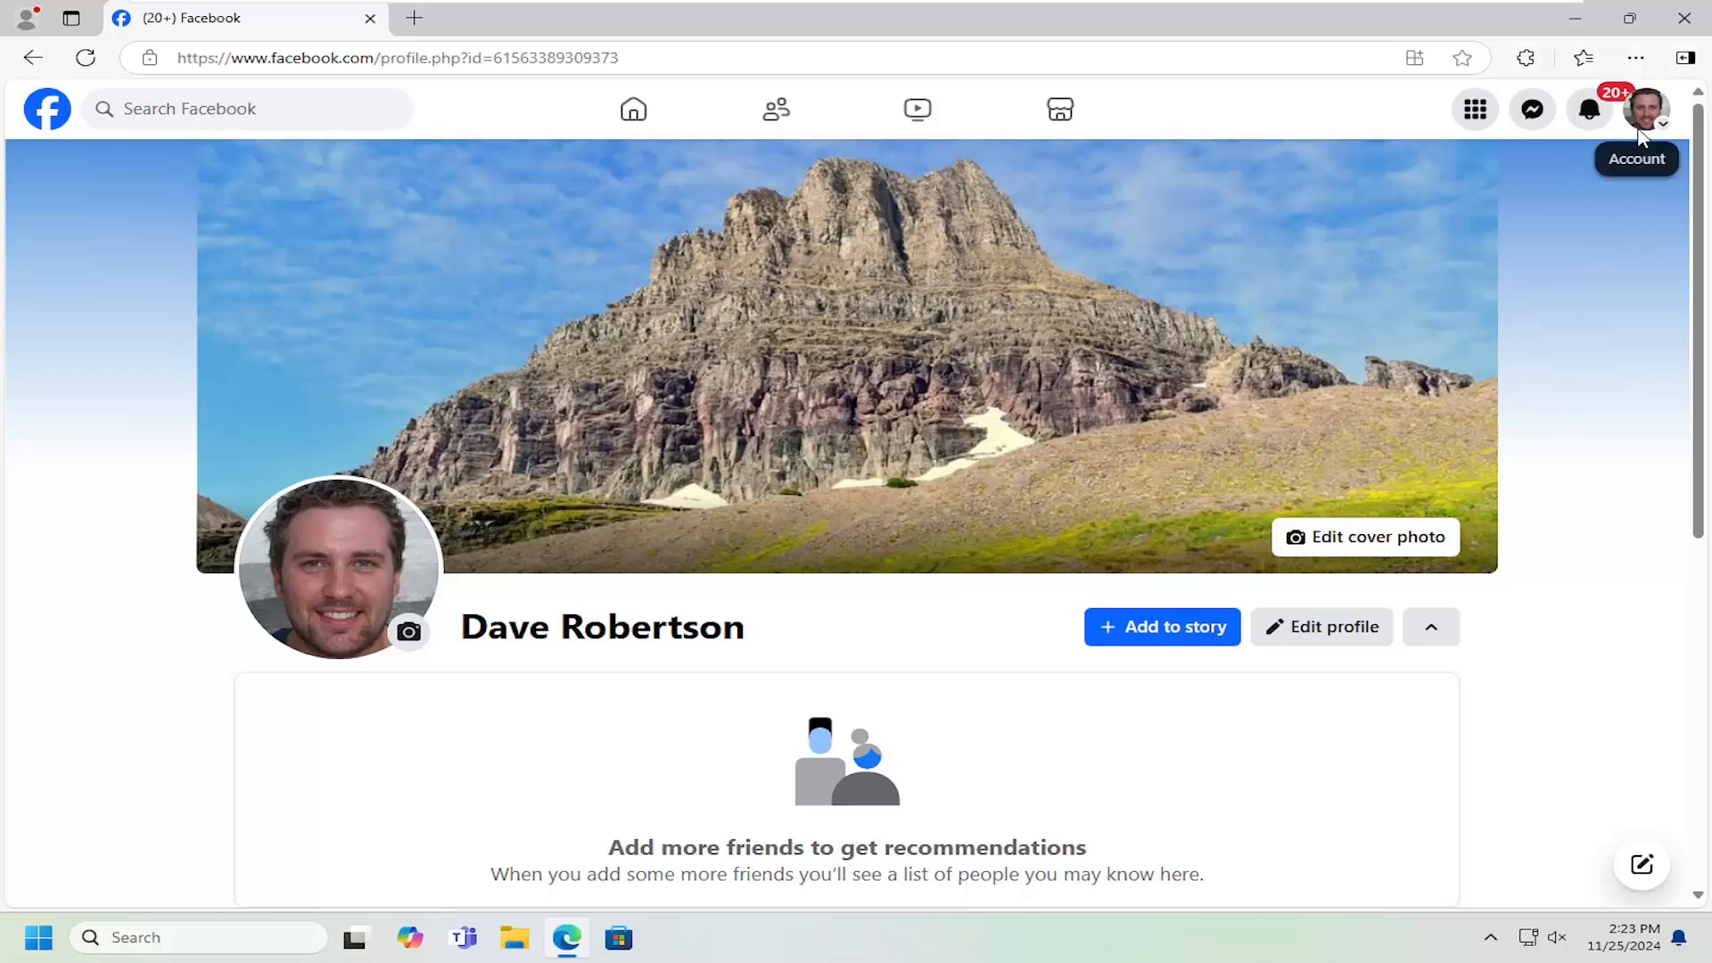
- Open Settings from the profile menu's Settings & privacy options
{"action": "left_click", "coordinate": [1644, 109]}
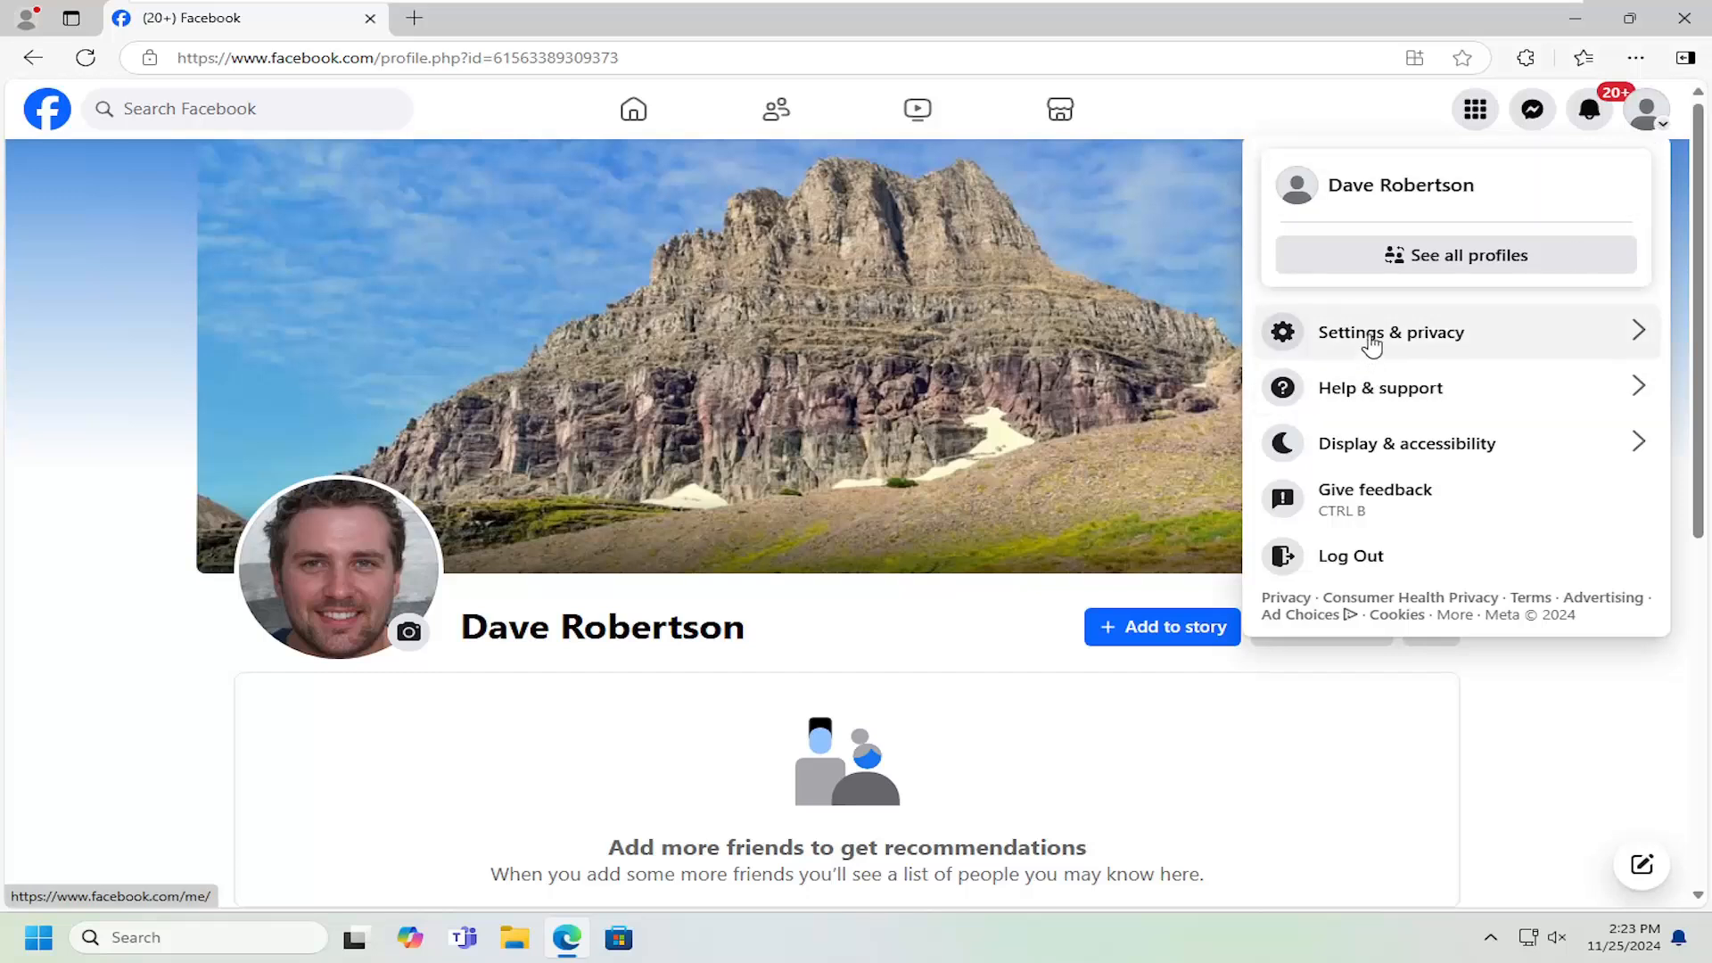
{"action": "left_click", "coordinate": [1390, 331]}
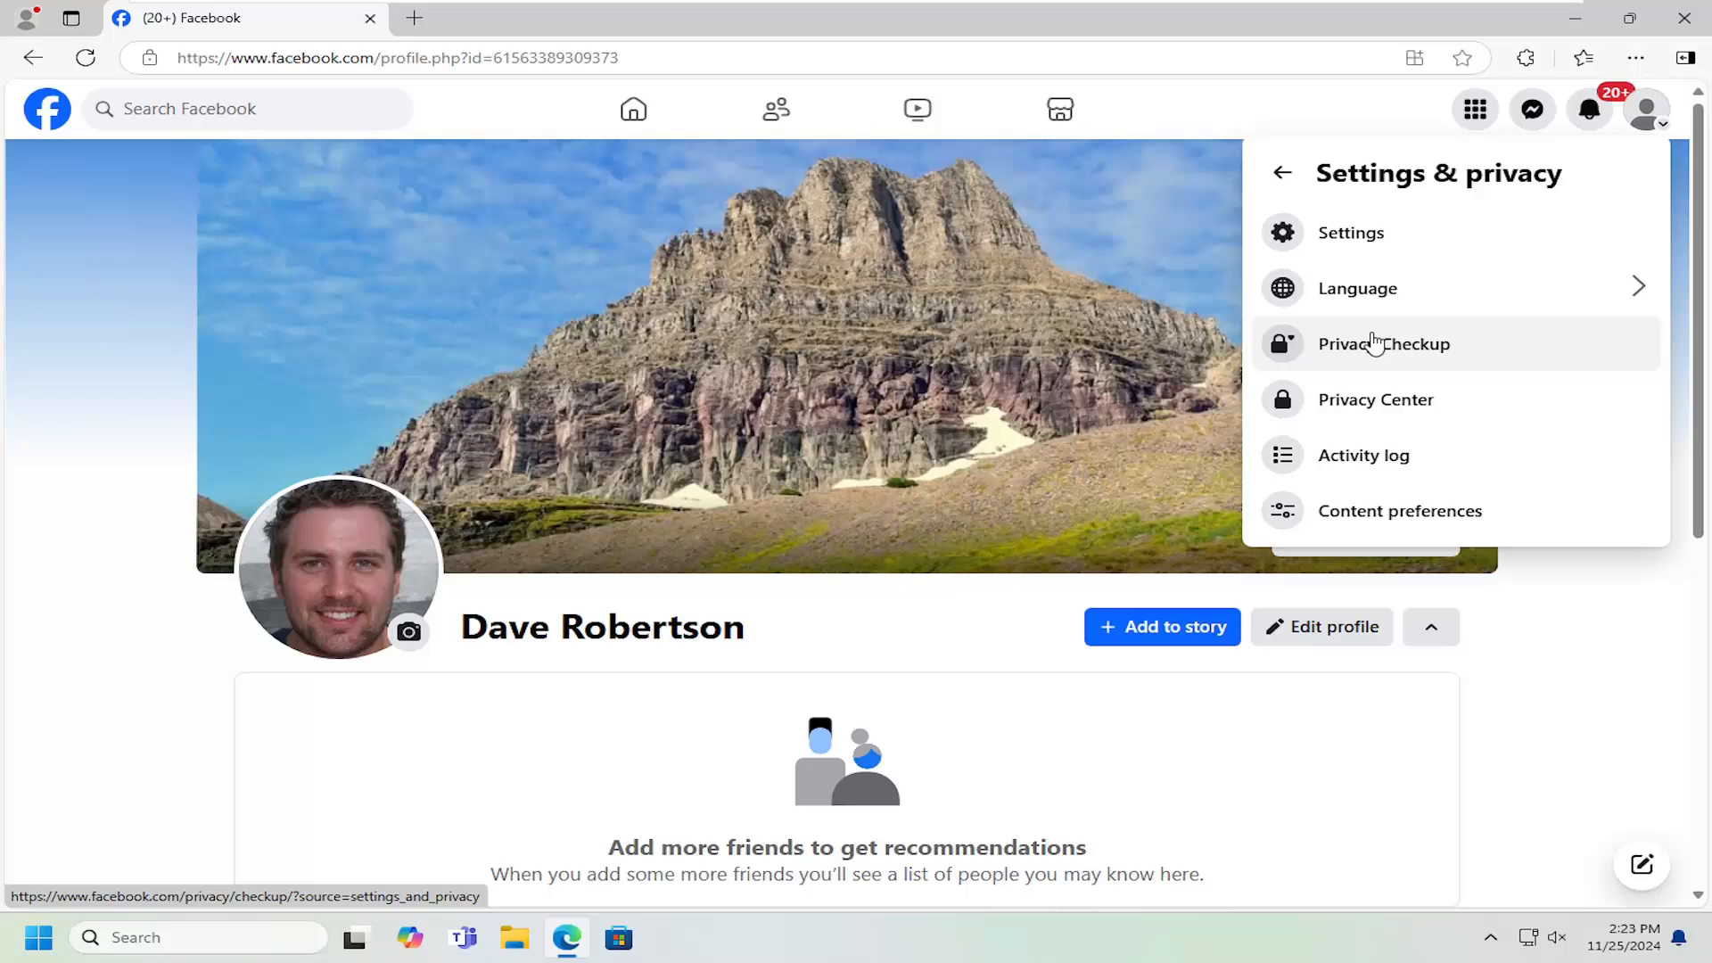
{"action": "mouse_move", "coordinate": [1387, 233]}
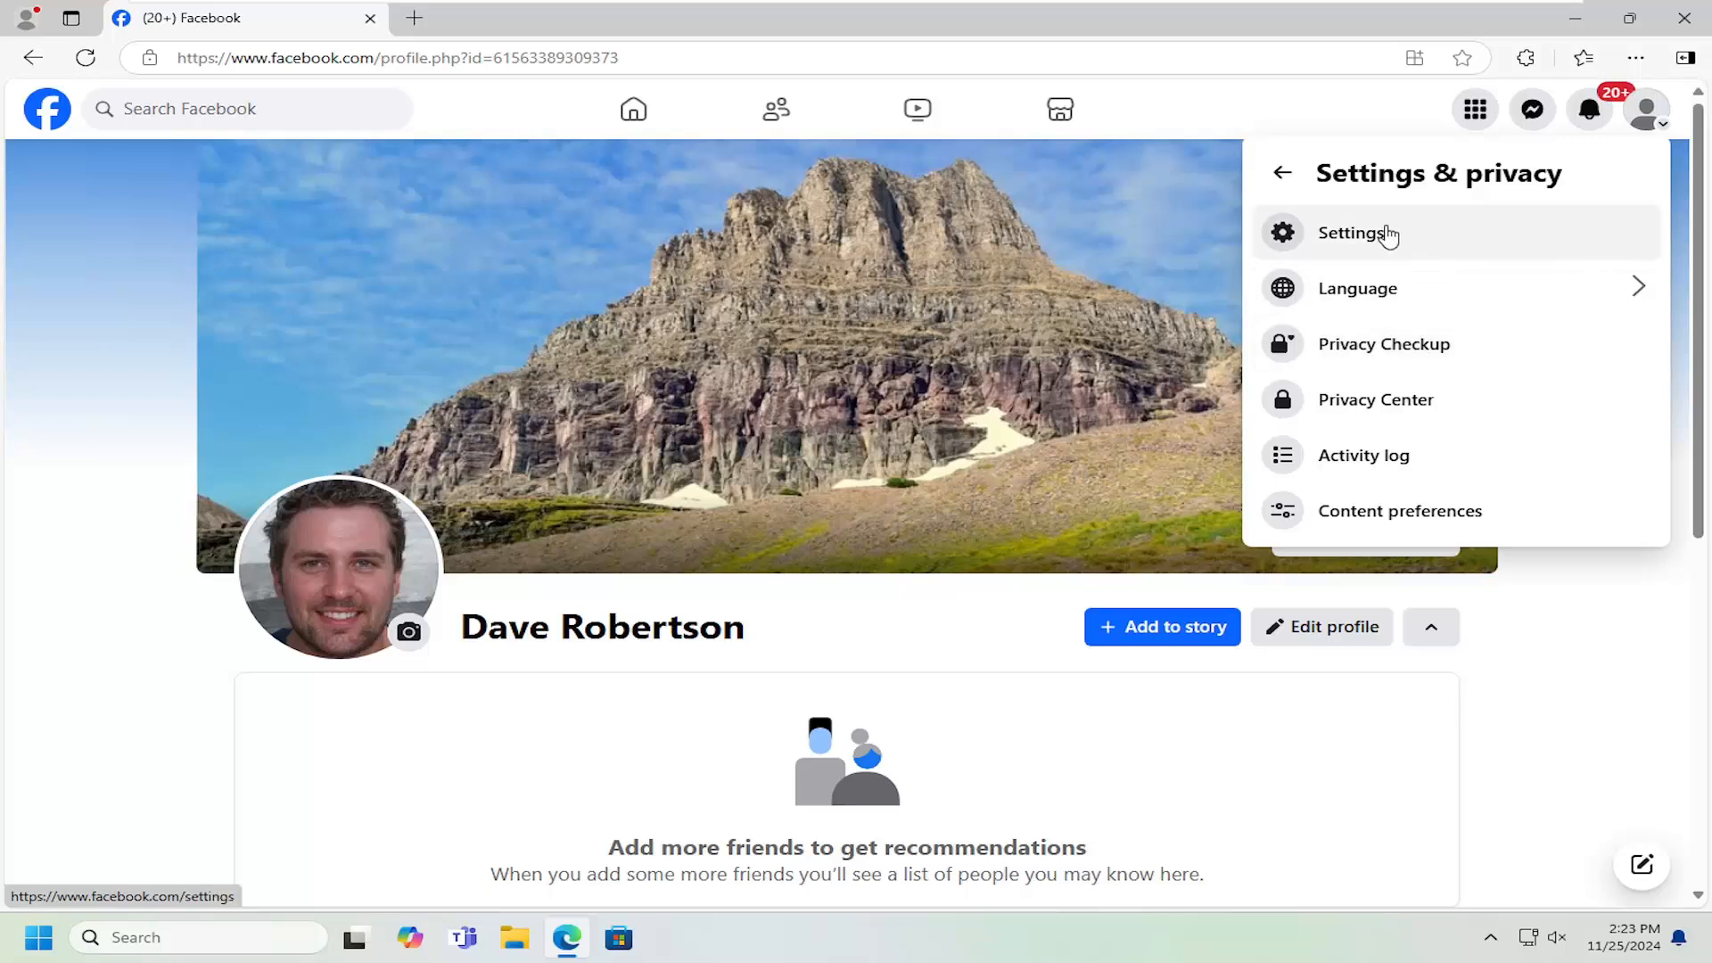
{"action": "left_click", "coordinate": [1354, 233]}
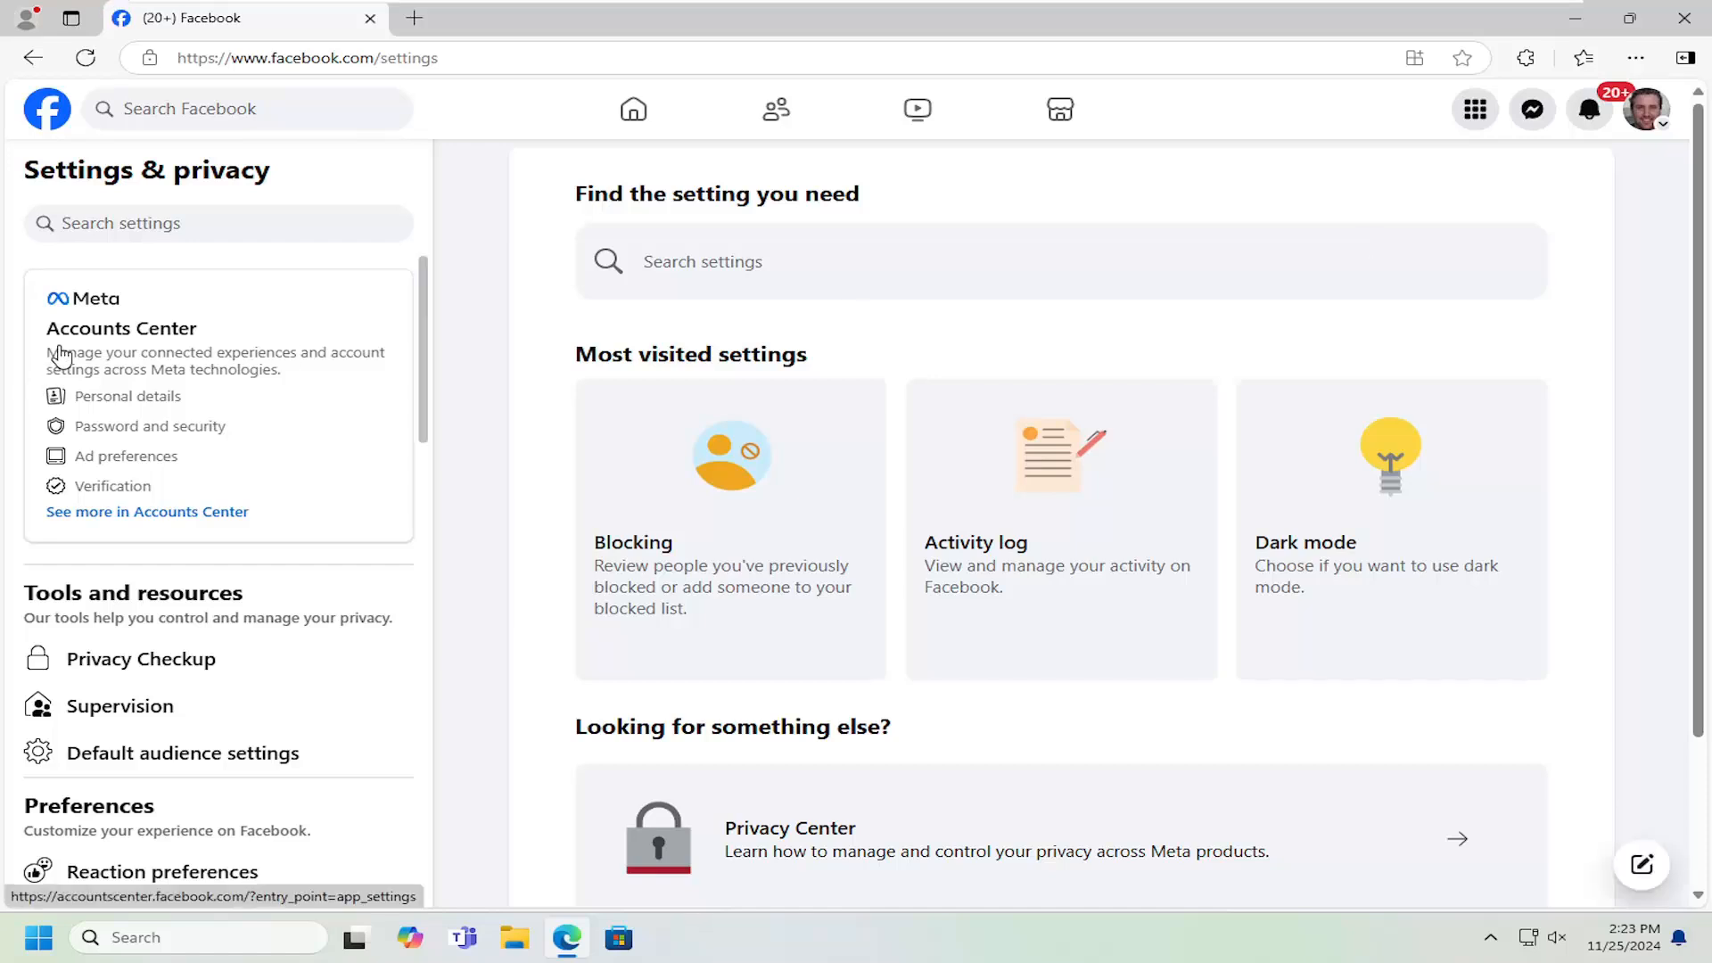
{"action": "mouse_move", "coordinate": [159, 339]}
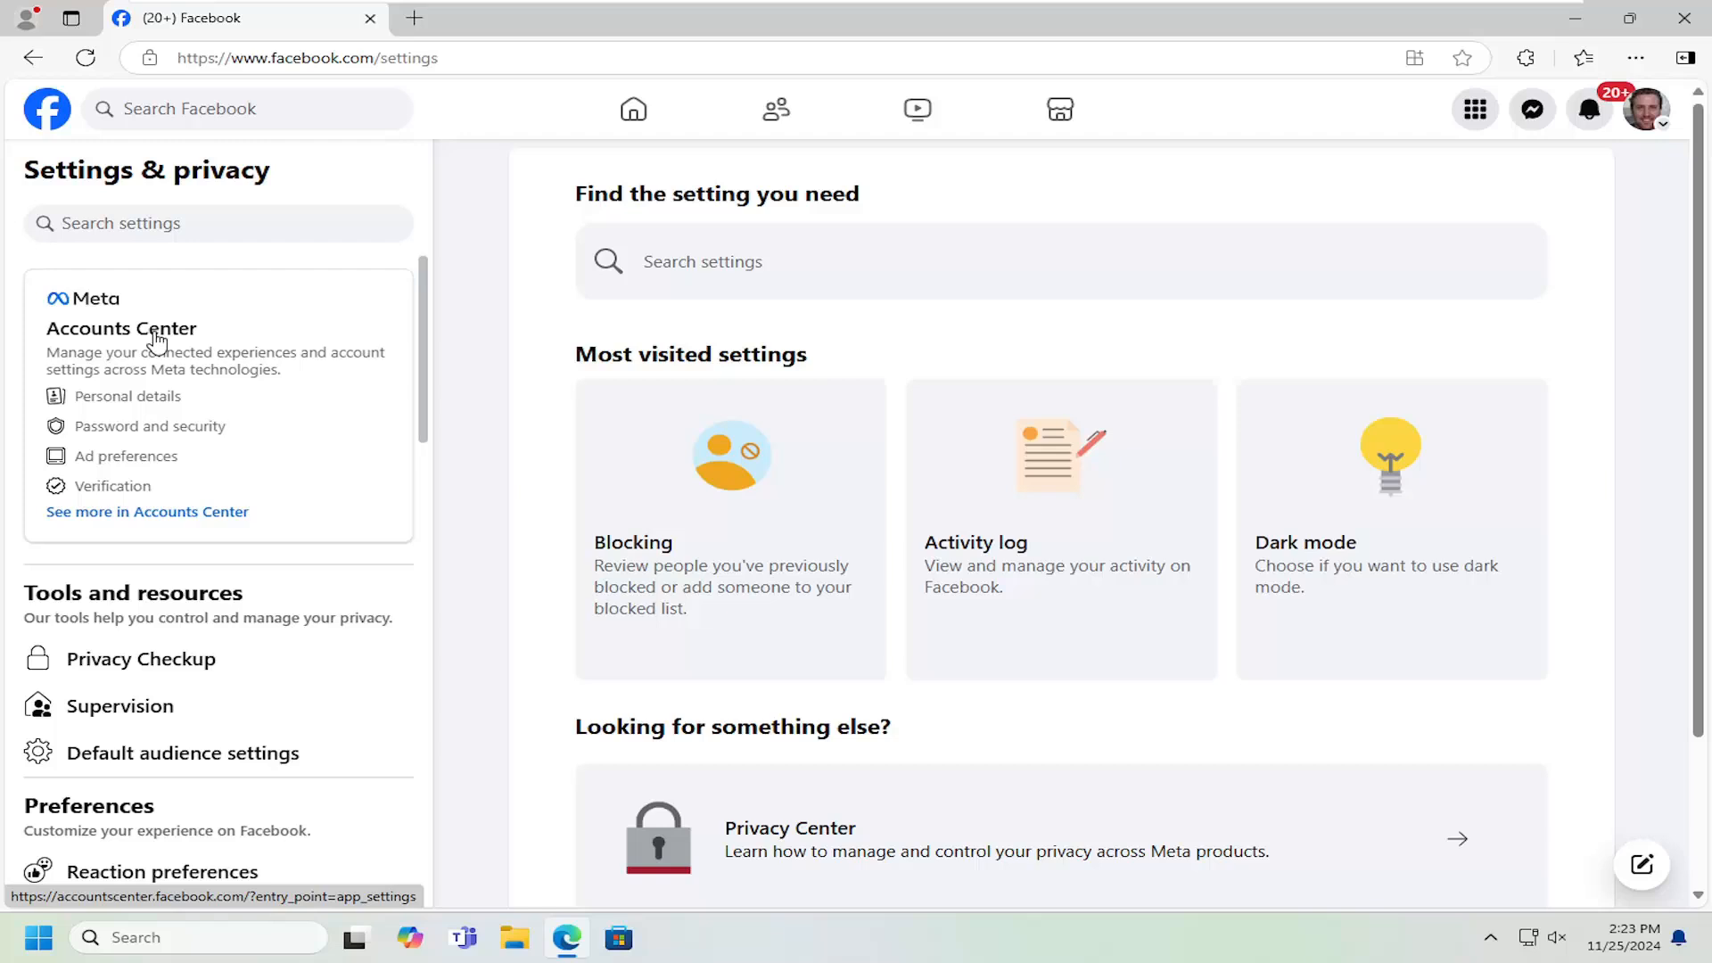
{"action": "mouse_move", "coordinate": [128, 438]}
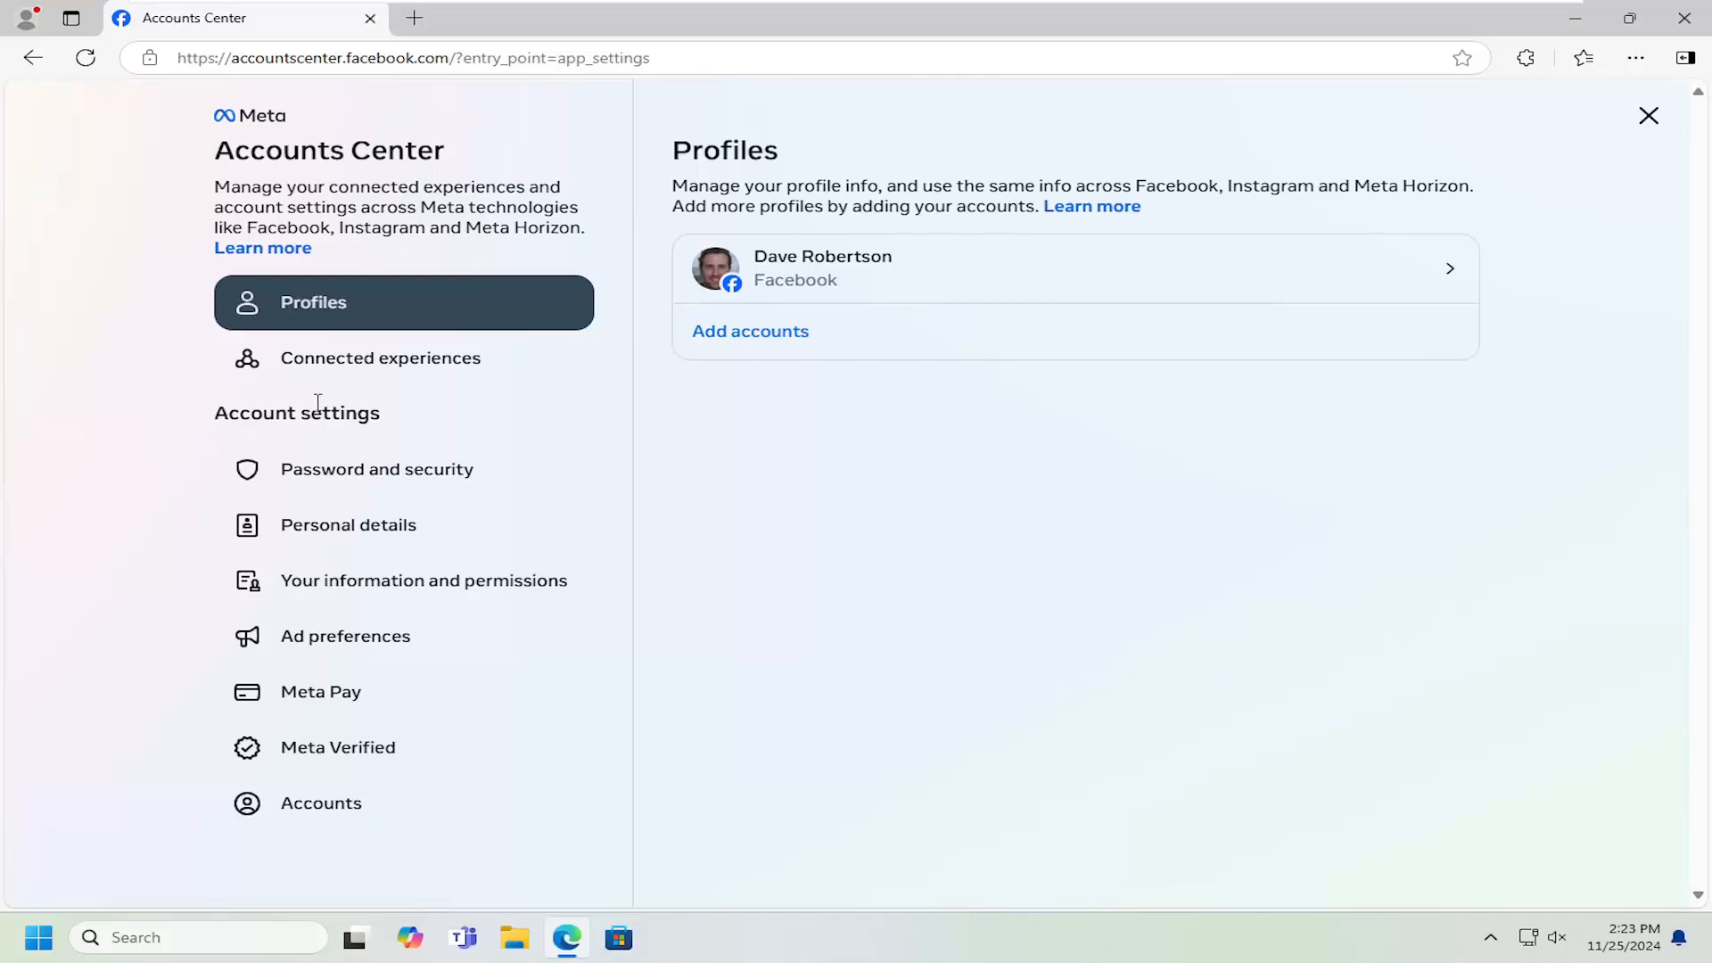
{"action": "mouse_move", "coordinate": [376, 469]}
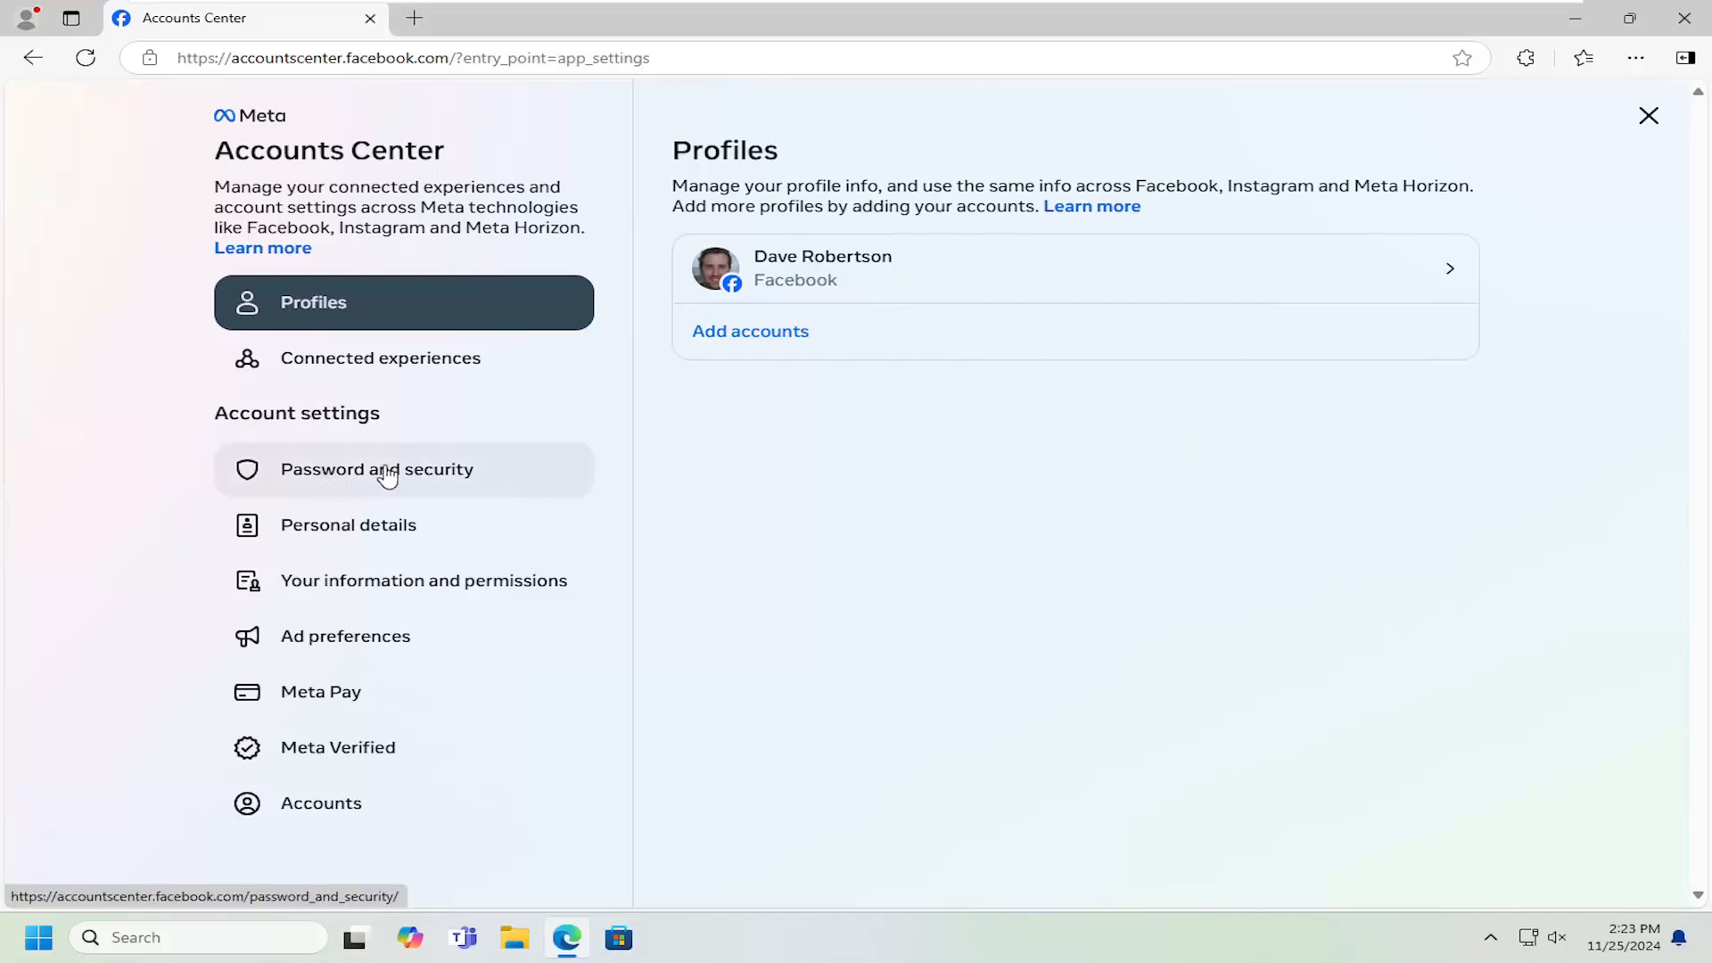
- Under Password and security in Accounts Center, start Change password to reach the account choice
{"action": "left_click", "coordinate": [376, 468]}
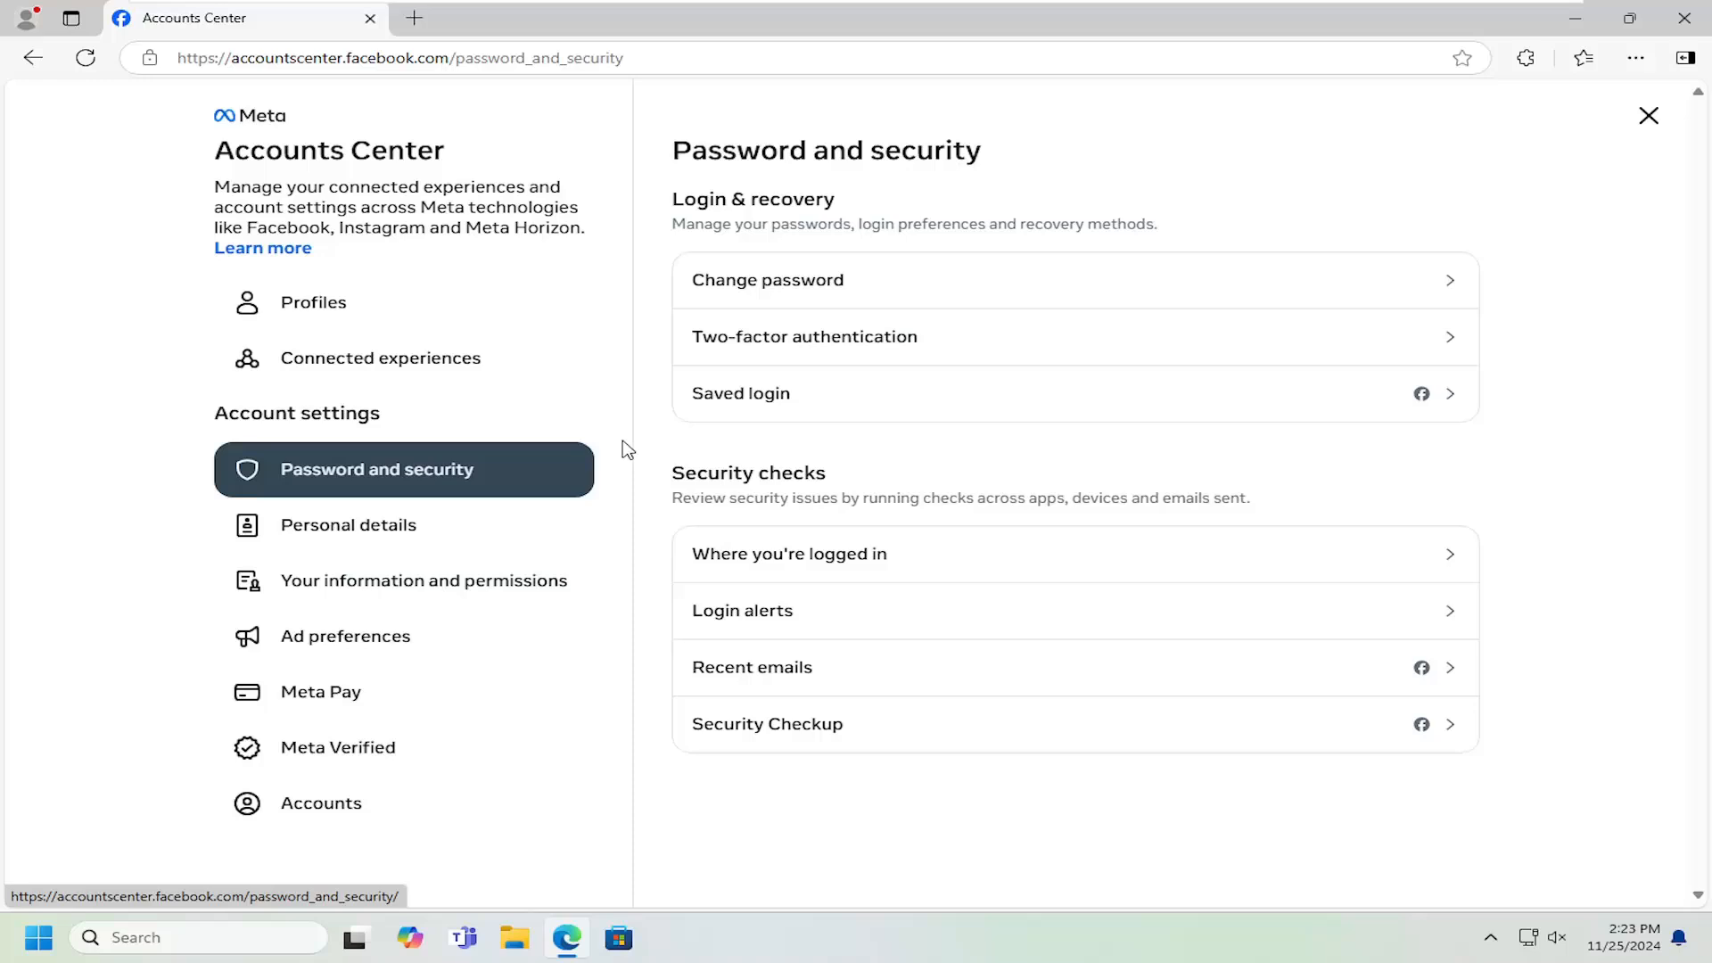
{"action": "mouse_move", "coordinate": [762, 209]}
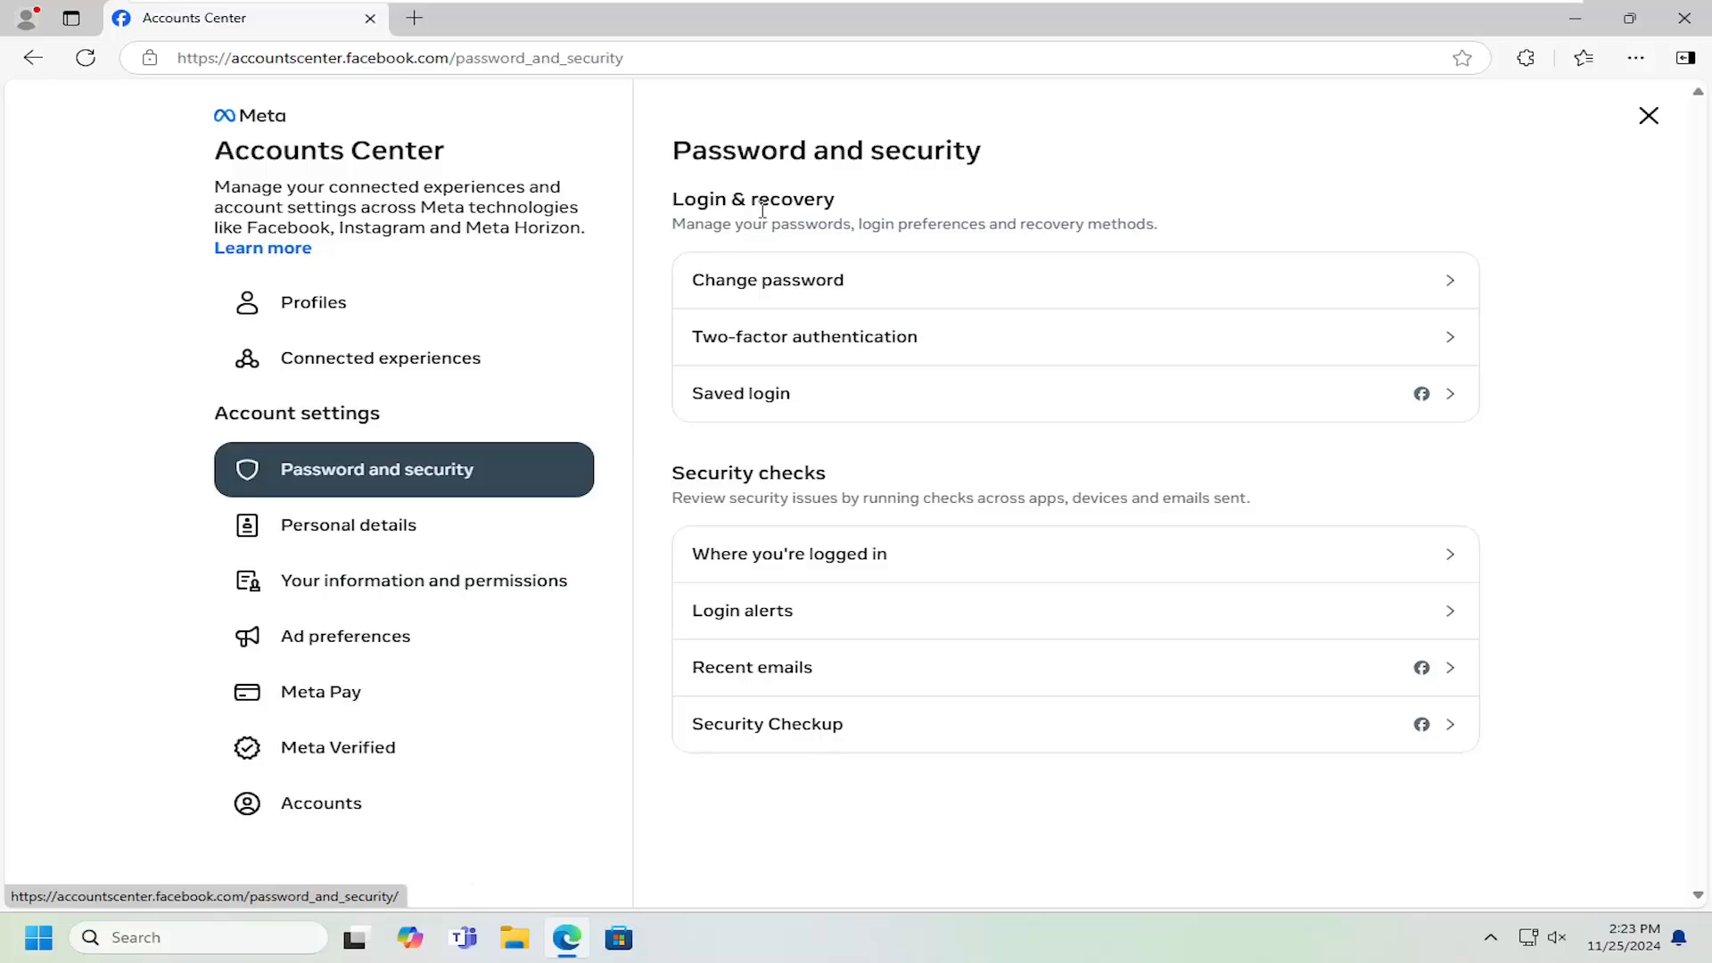
{"action": "left_click", "coordinate": [767, 279]}
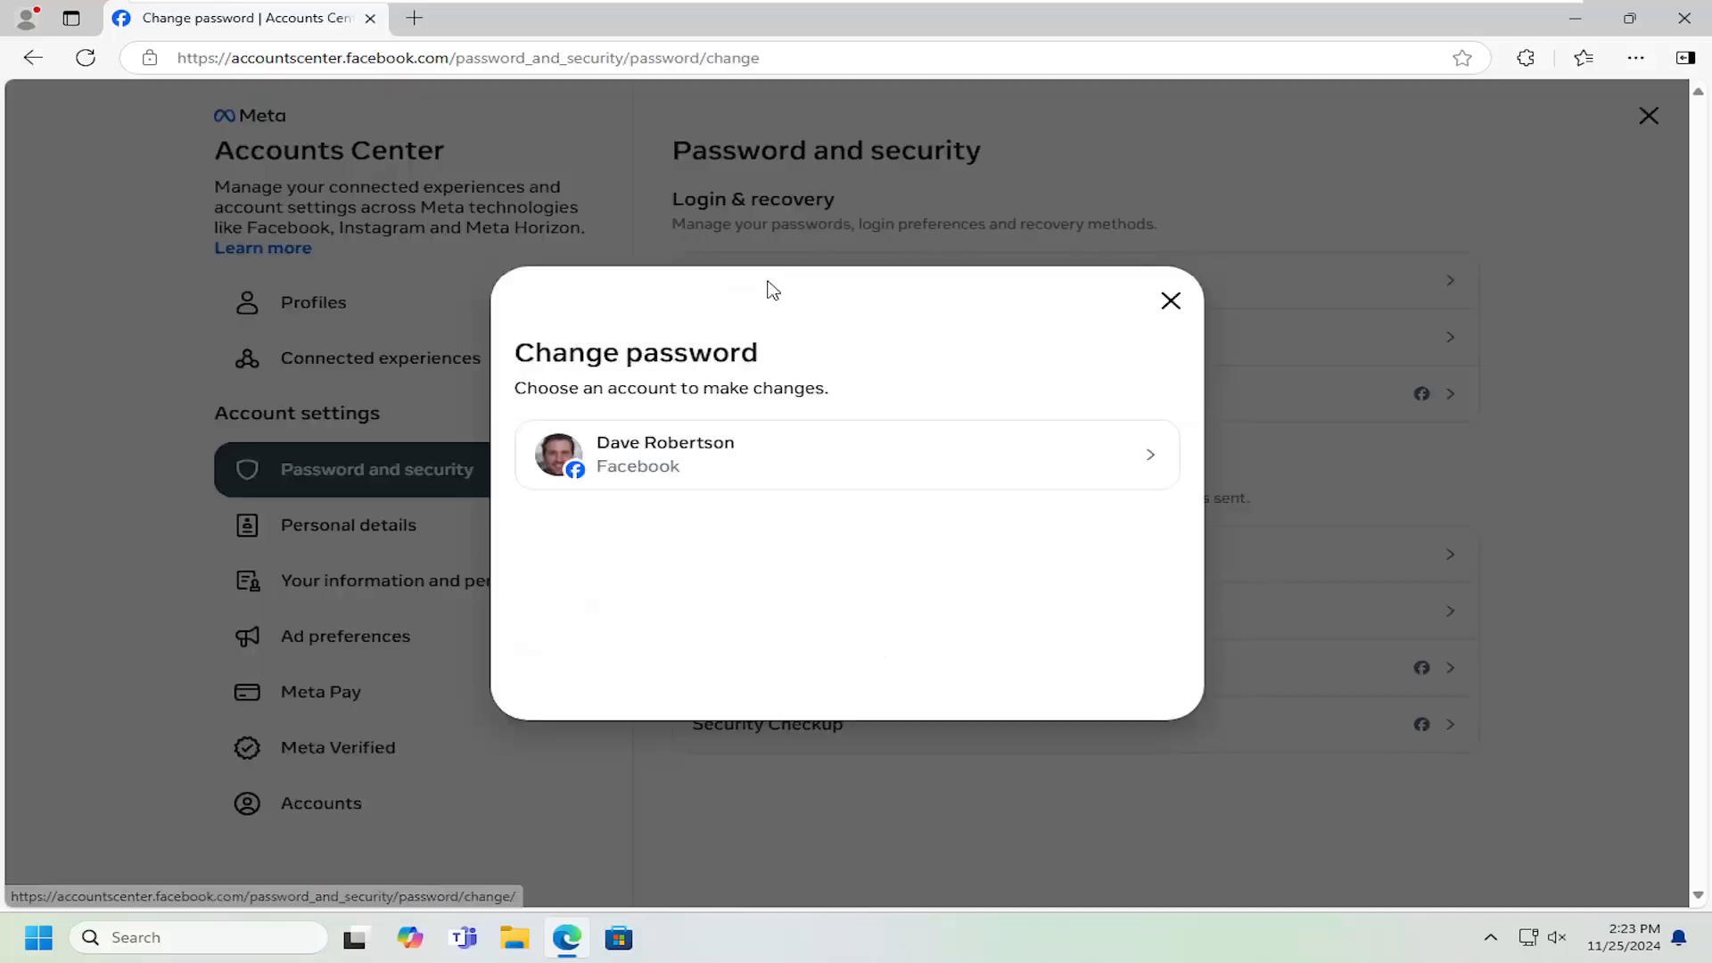
{"action": "mouse_move", "coordinate": [817, 468]}
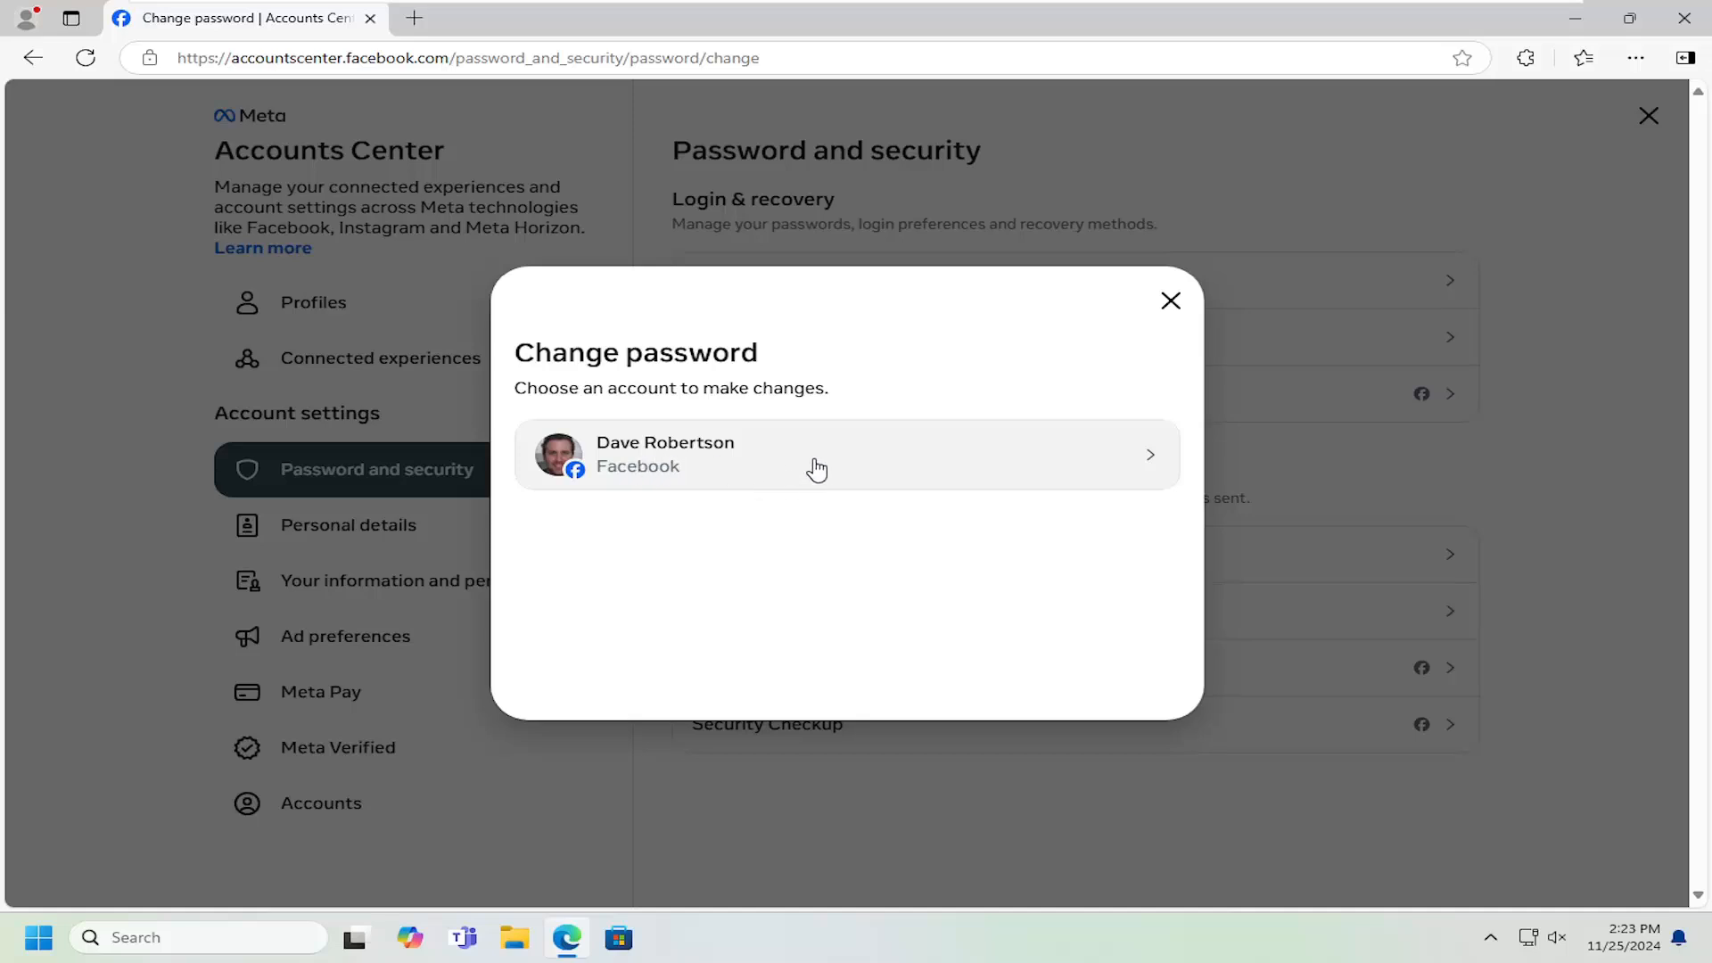
- Select the Facebook profile as the account for the password change
{"action": "left_click", "coordinate": [846, 454]}
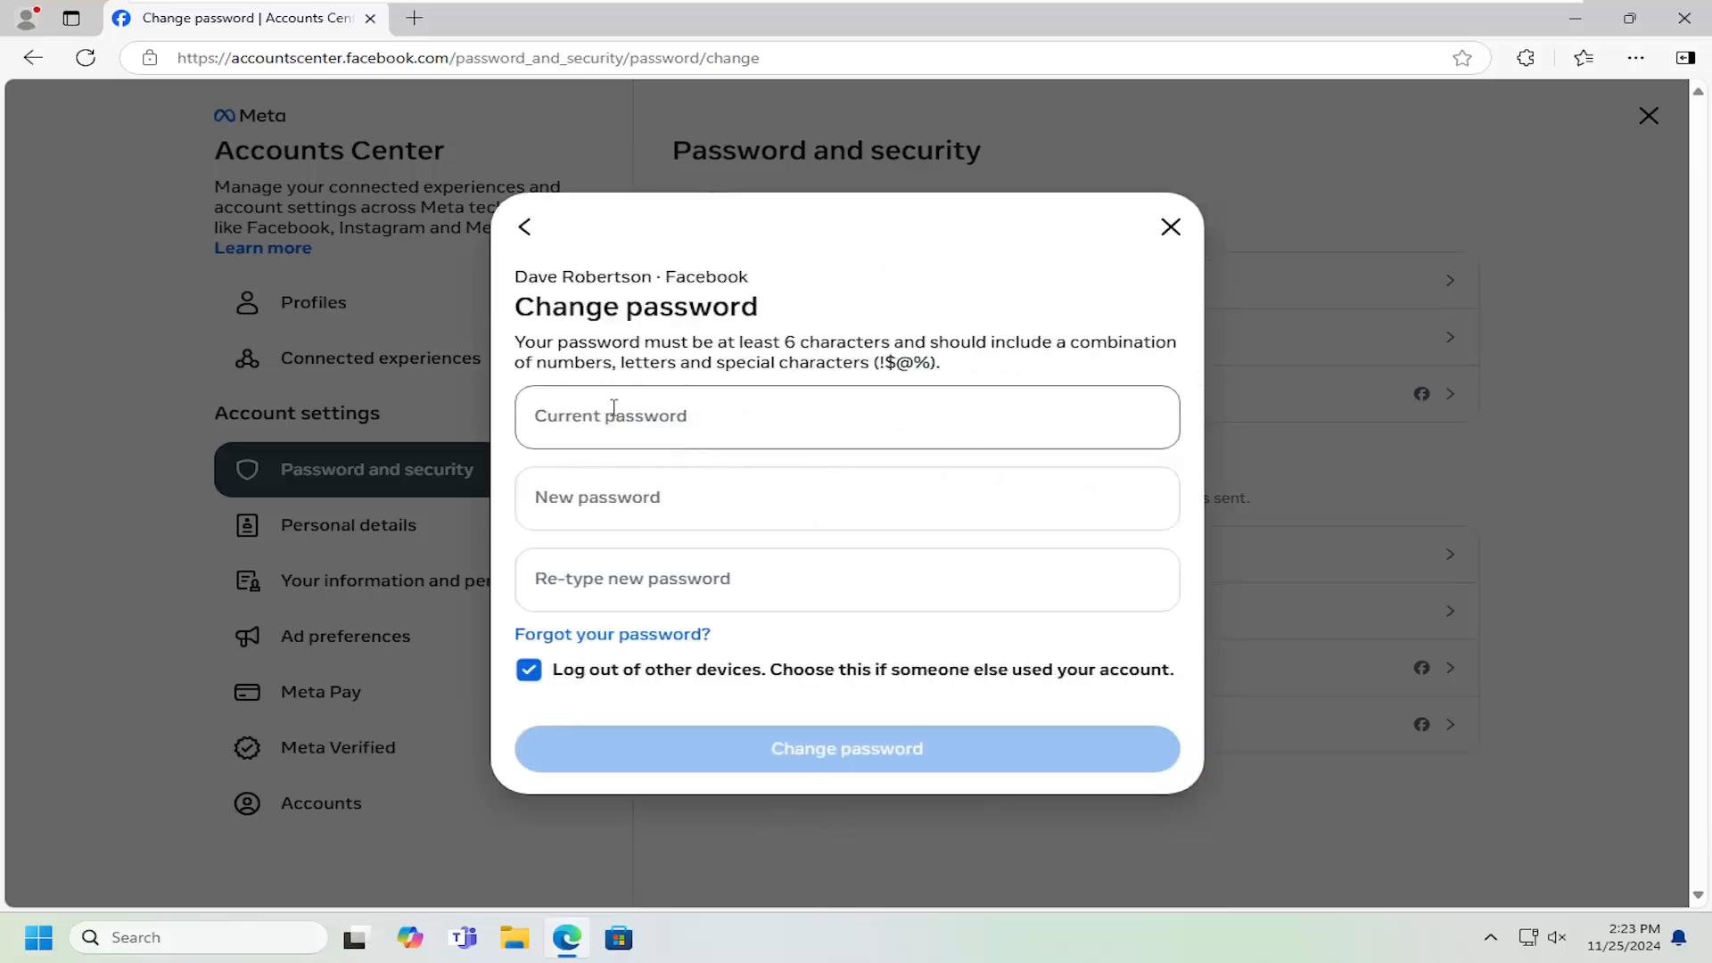
{"action": "left_click", "coordinate": [845, 748]}
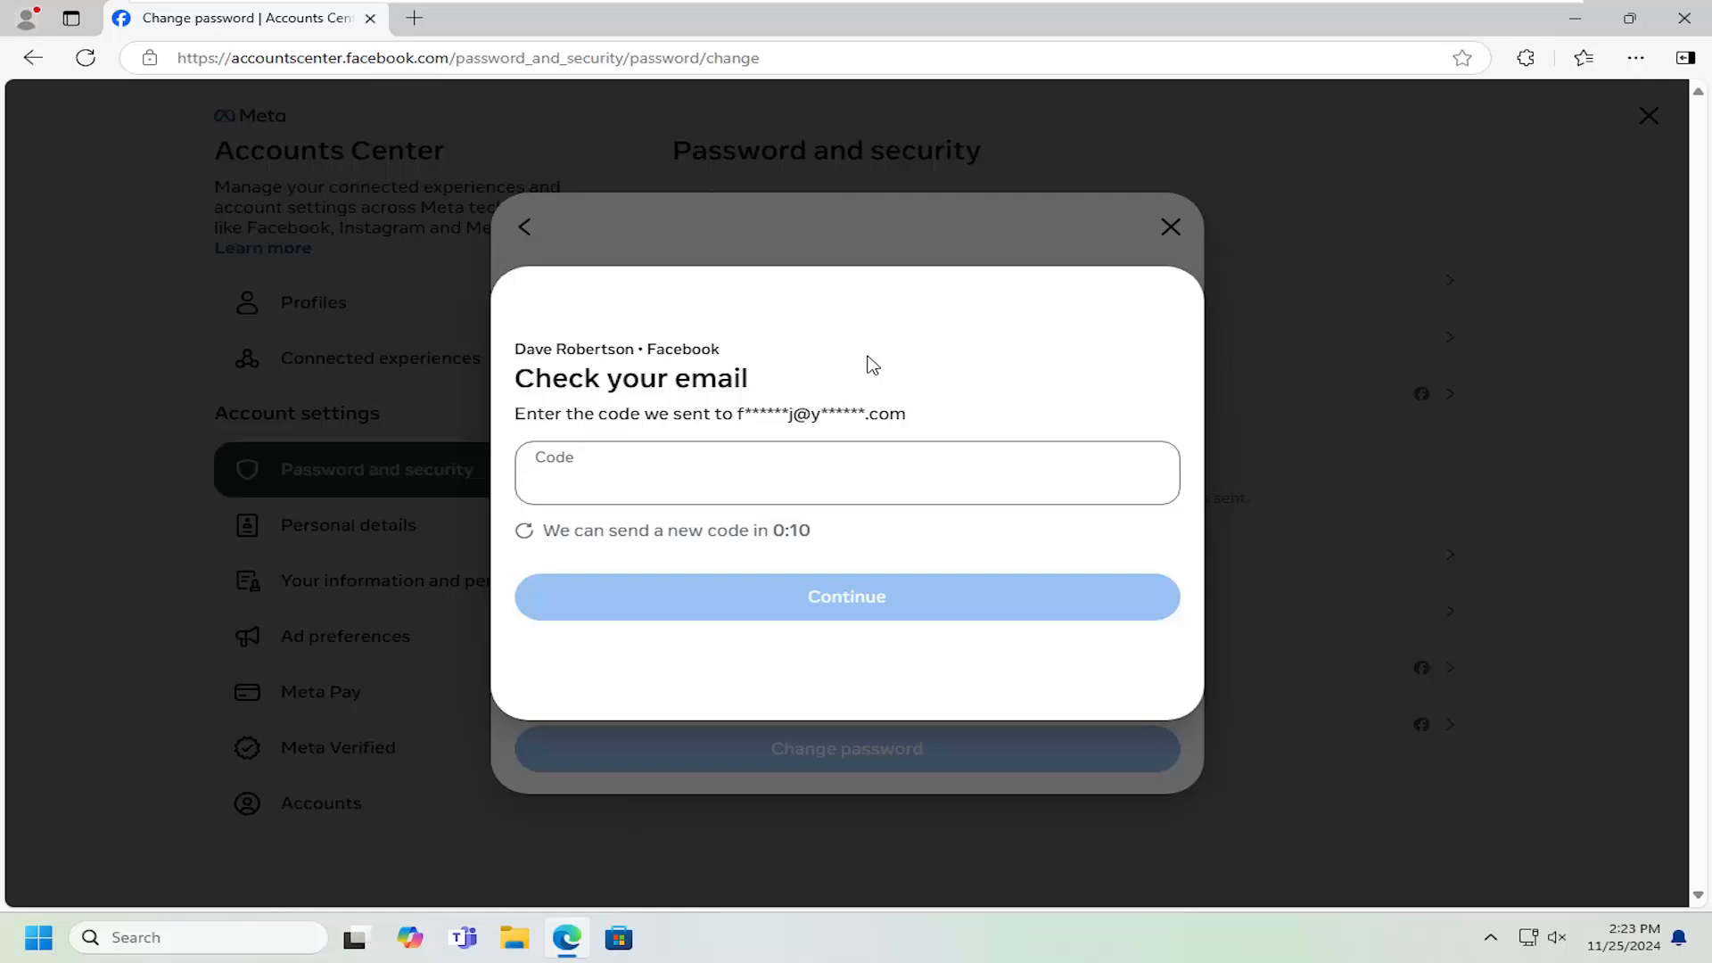
{"action": "left_click", "coordinate": [846, 472]}
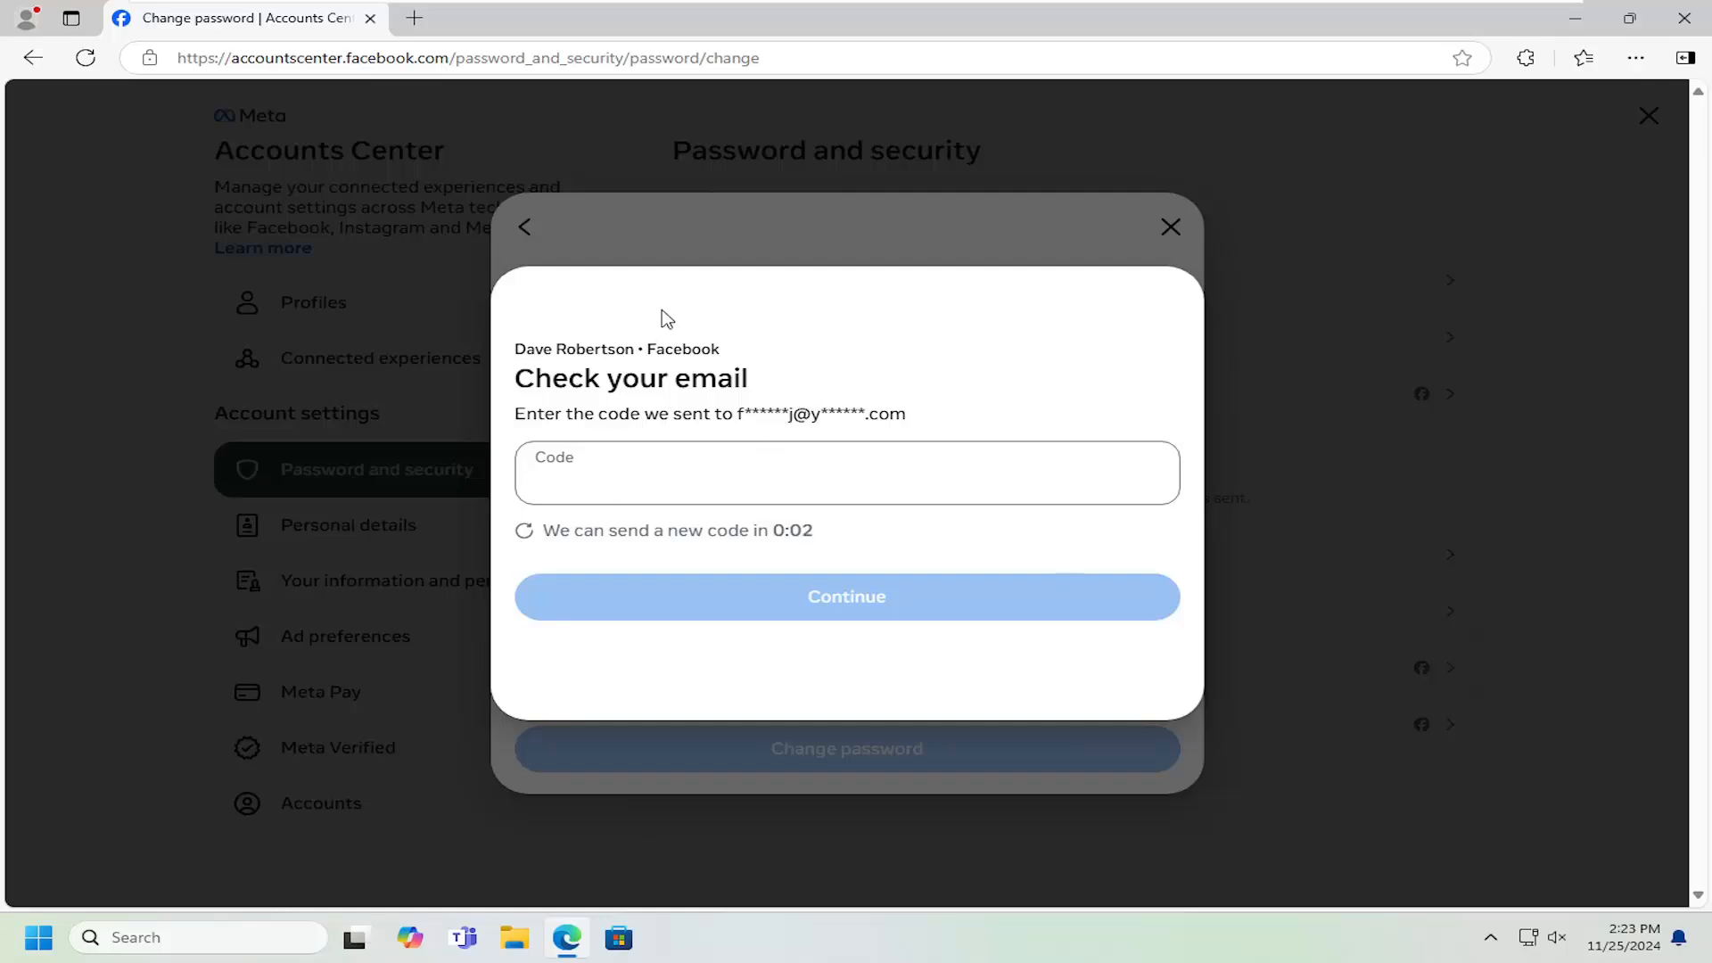
{"action": "left_click", "coordinate": [846, 473]}
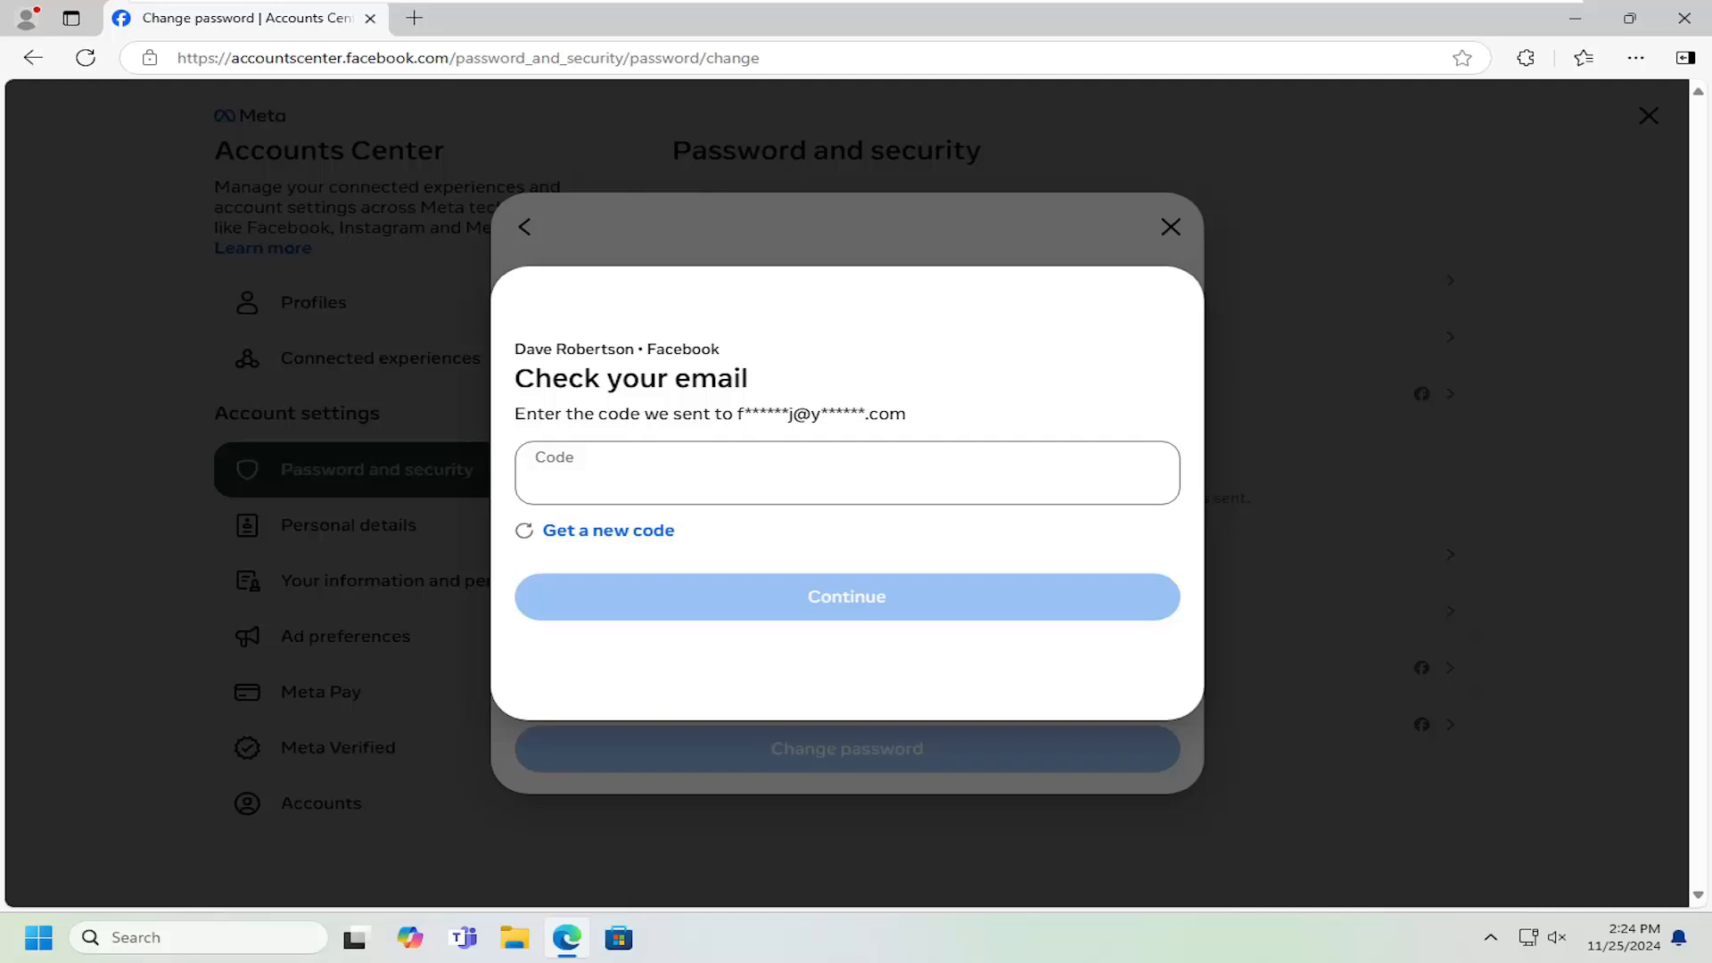
{"action": "left_click", "coordinate": [846, 473]}
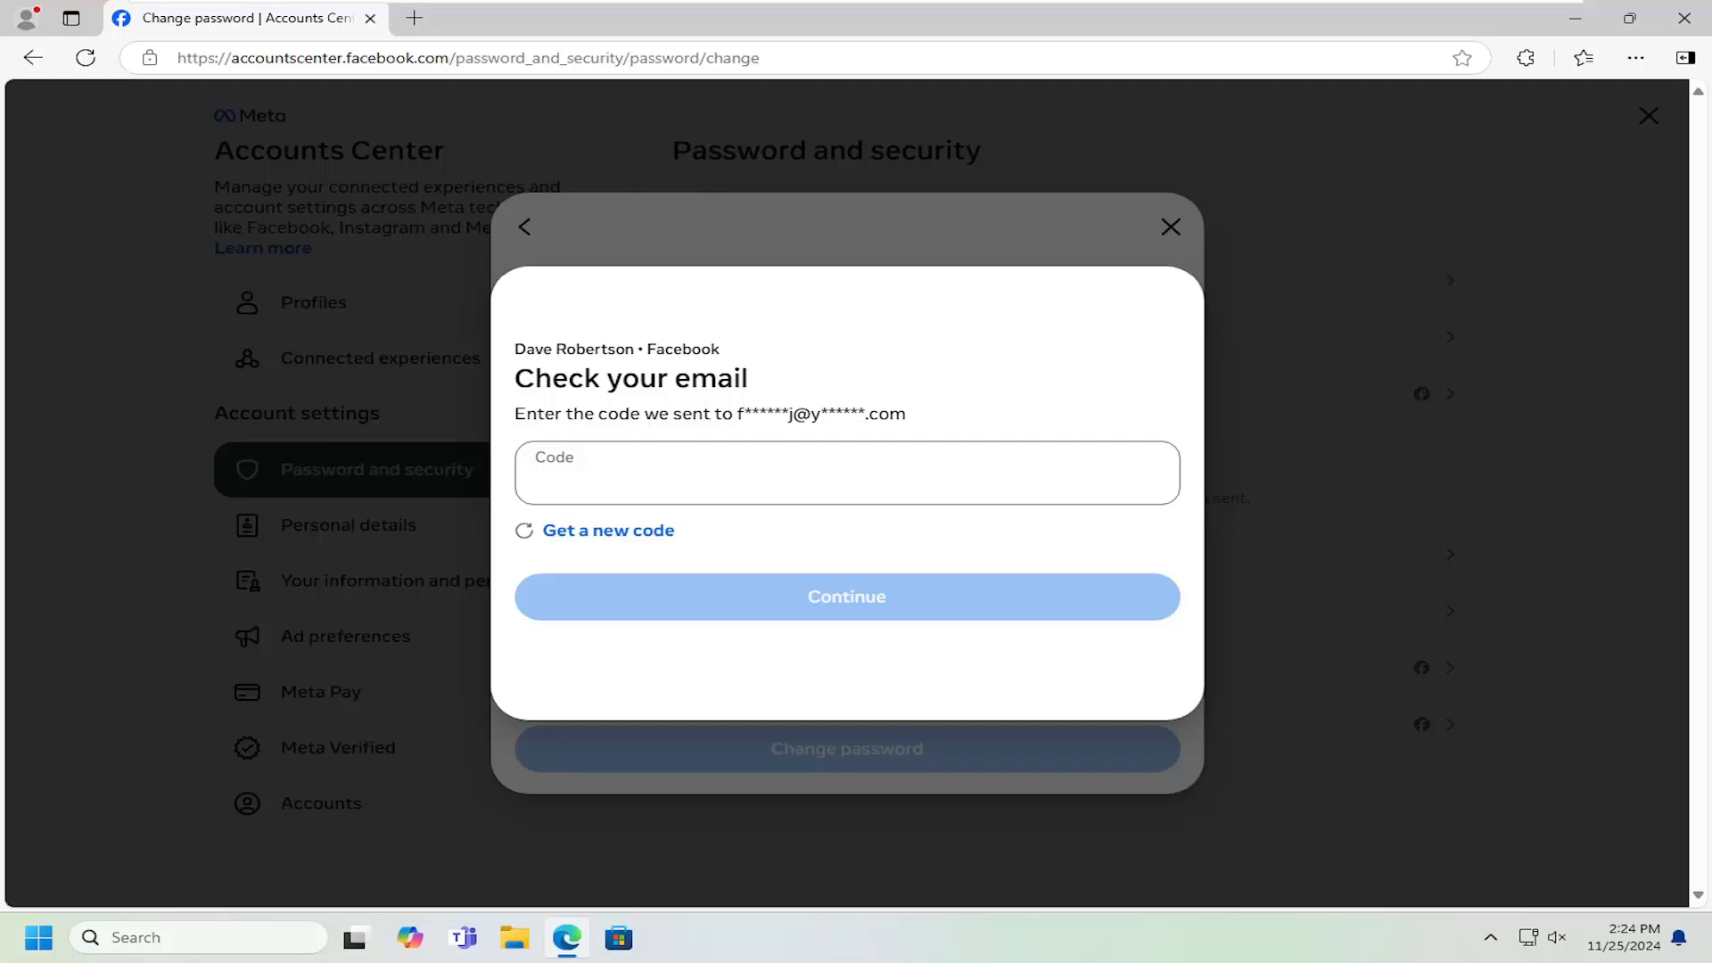
{"action": "left_click", "coordinate": [846, 474]}
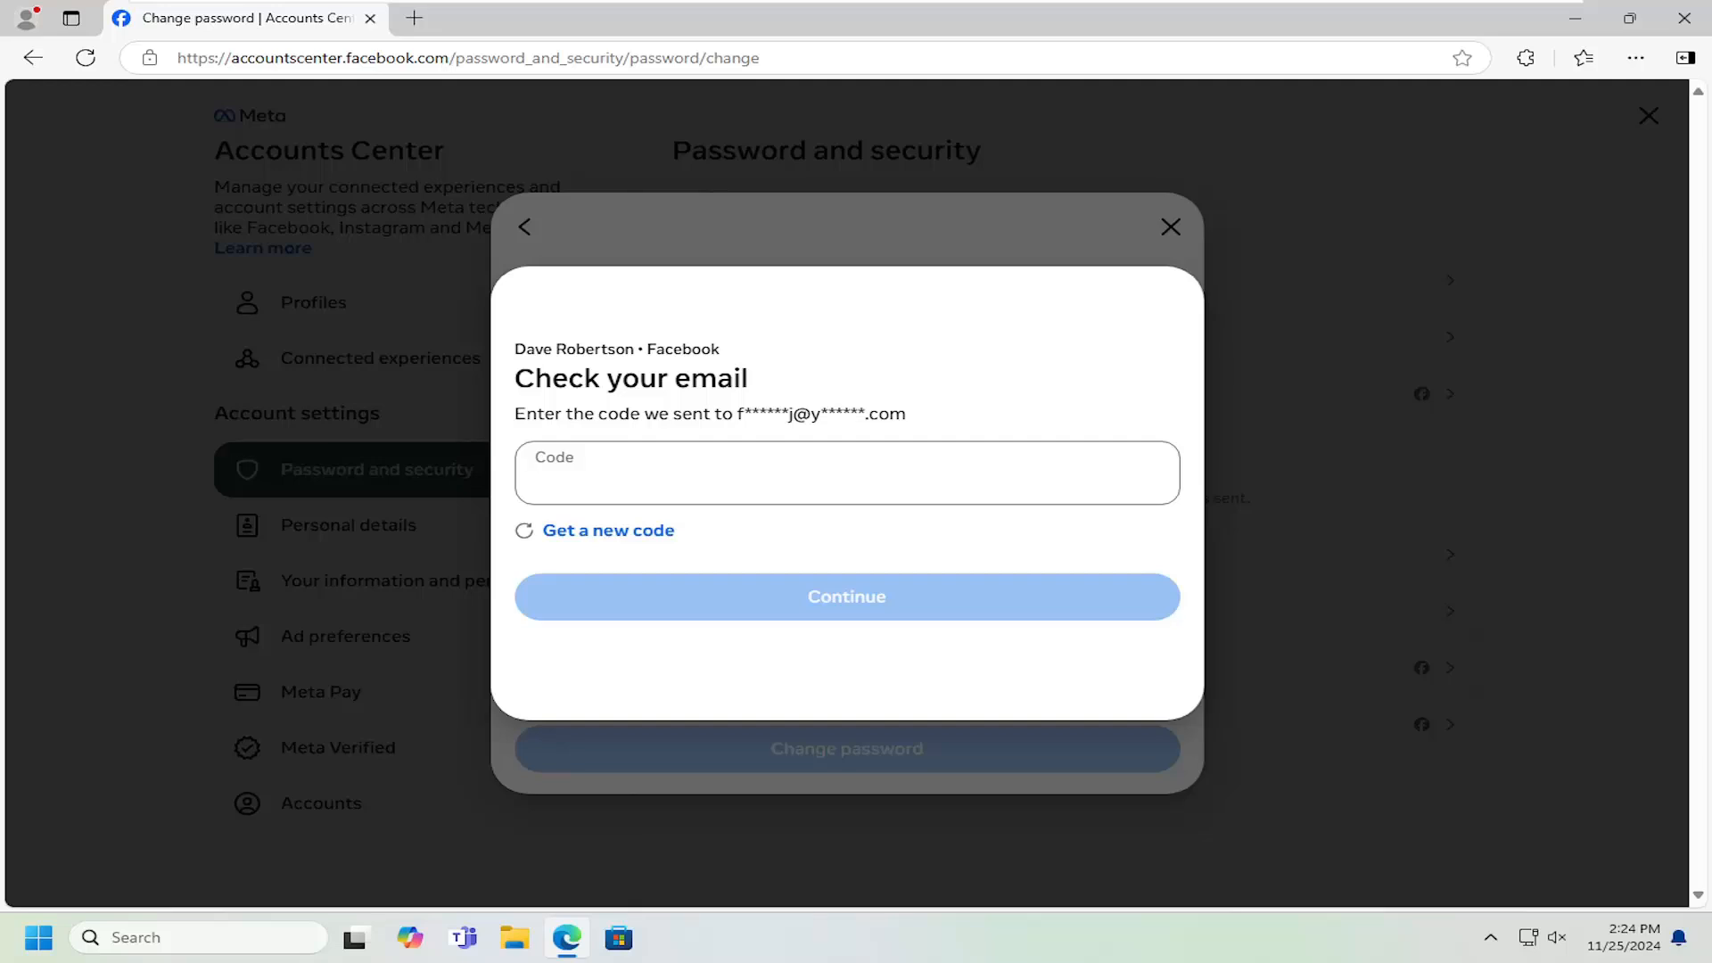
{"action": "left_click", "coordinate": [845, 483]}
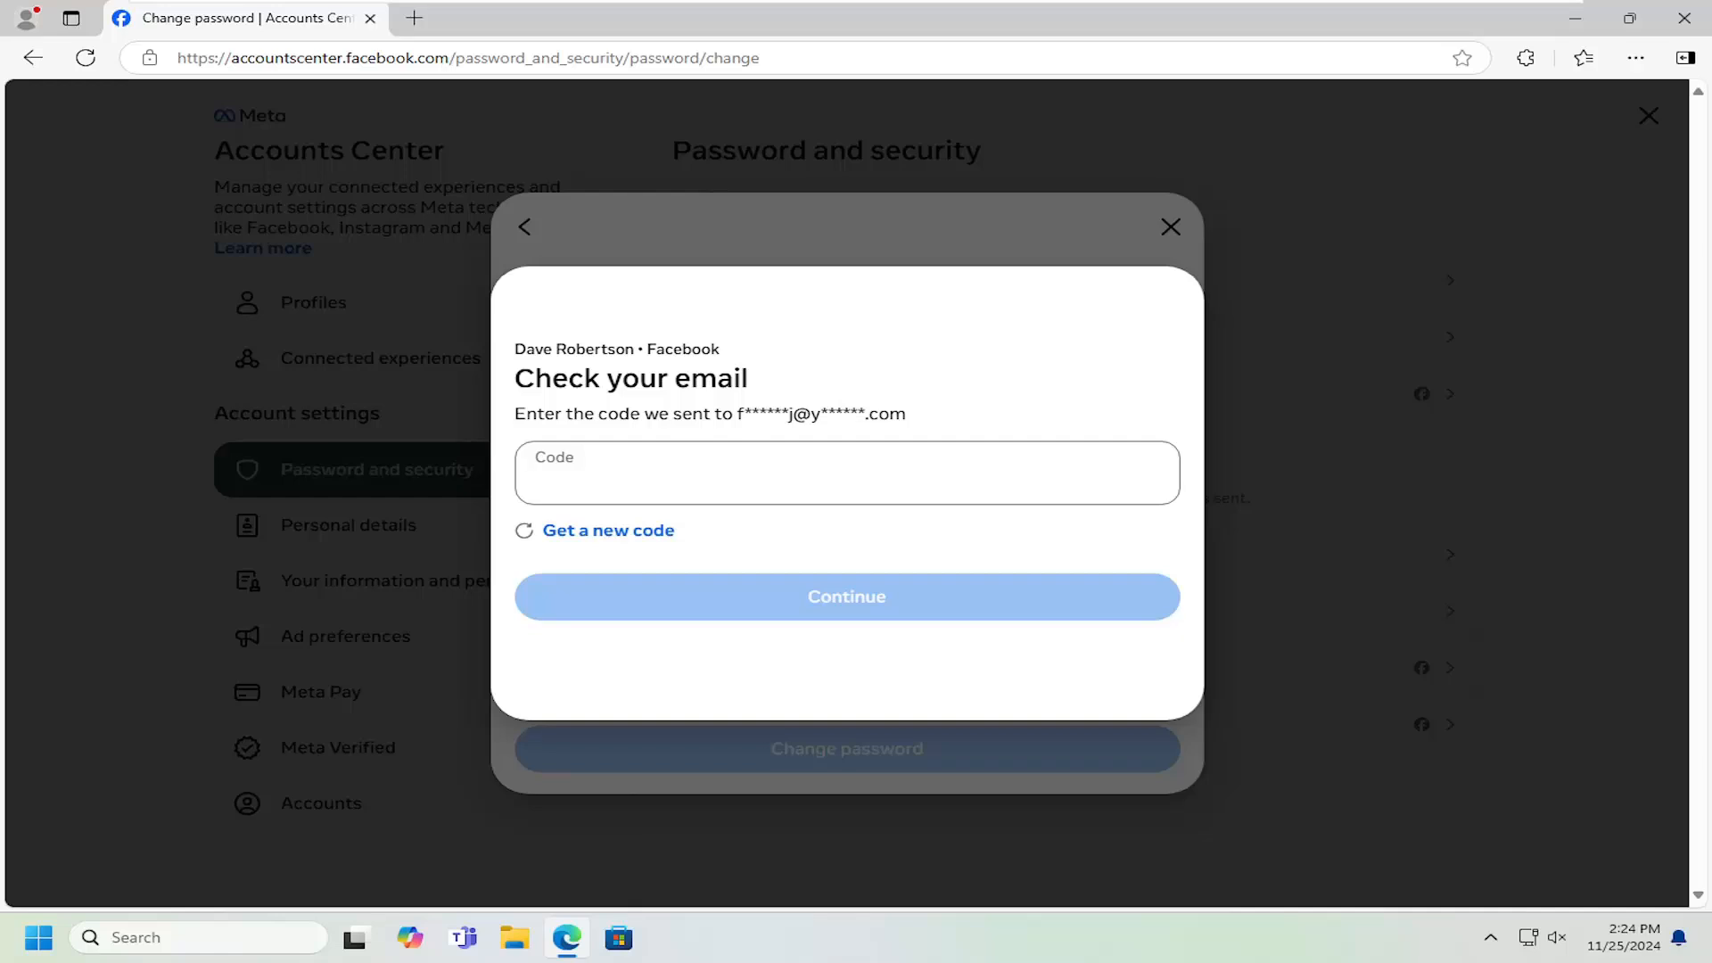
{"action": "left_click", "coordinate": [846, 482]}
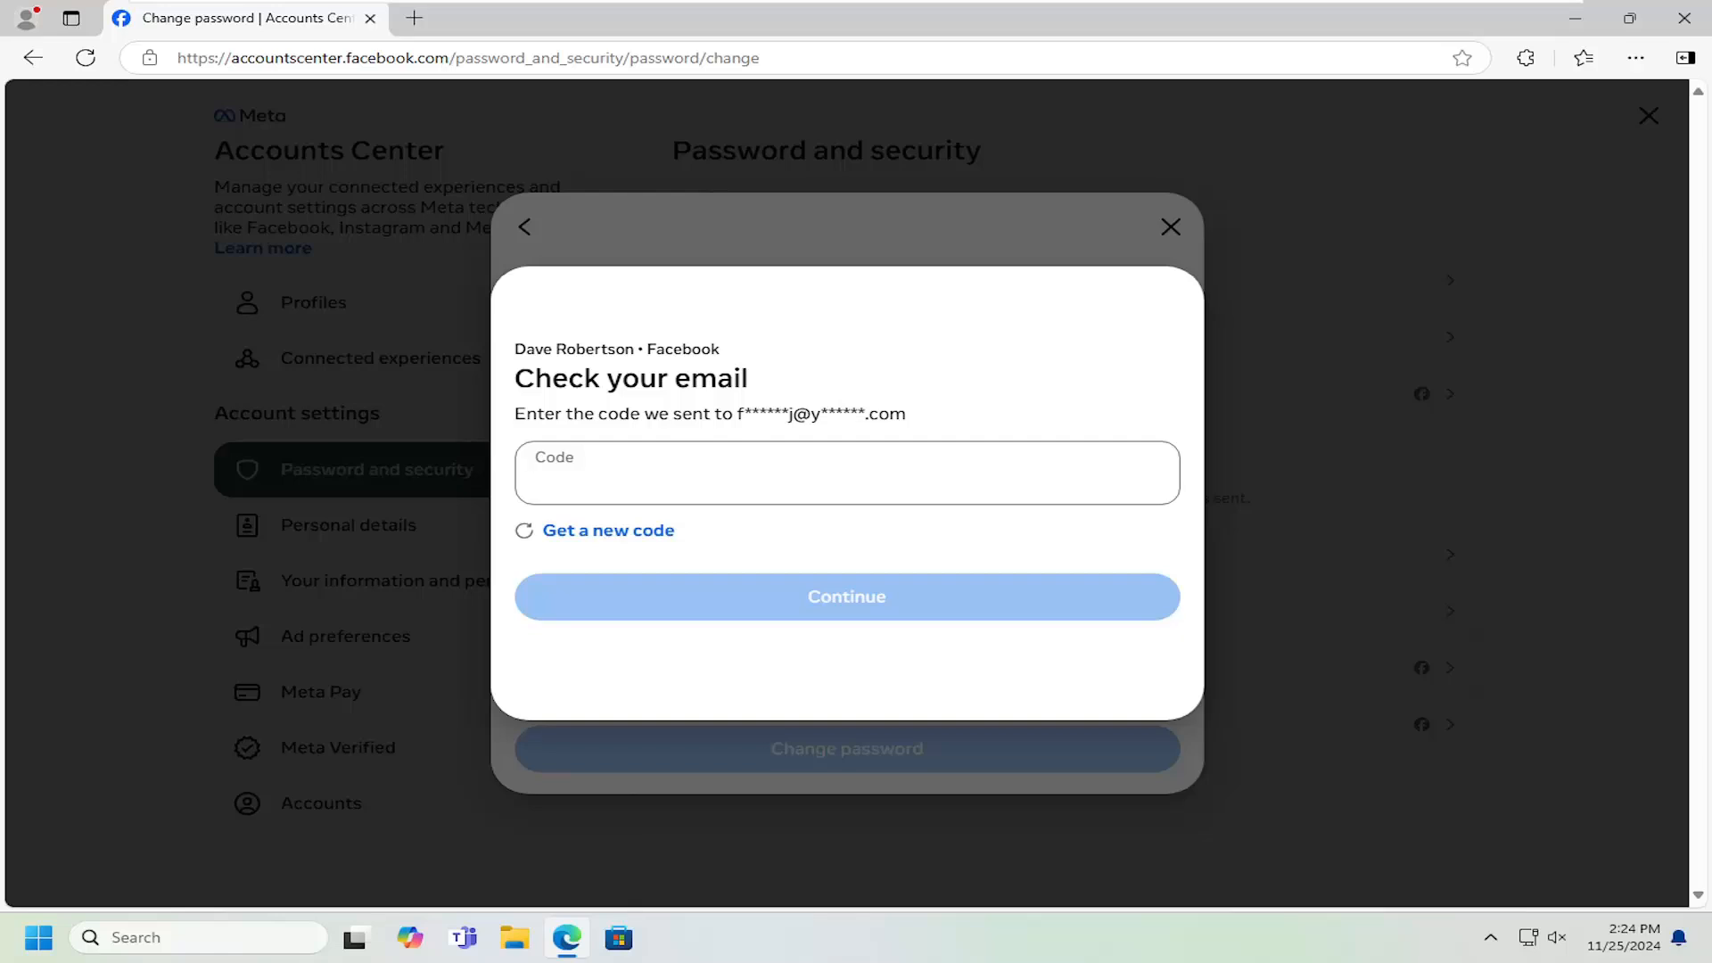
{"action": "left_click", "coordinate": [846, 480]}
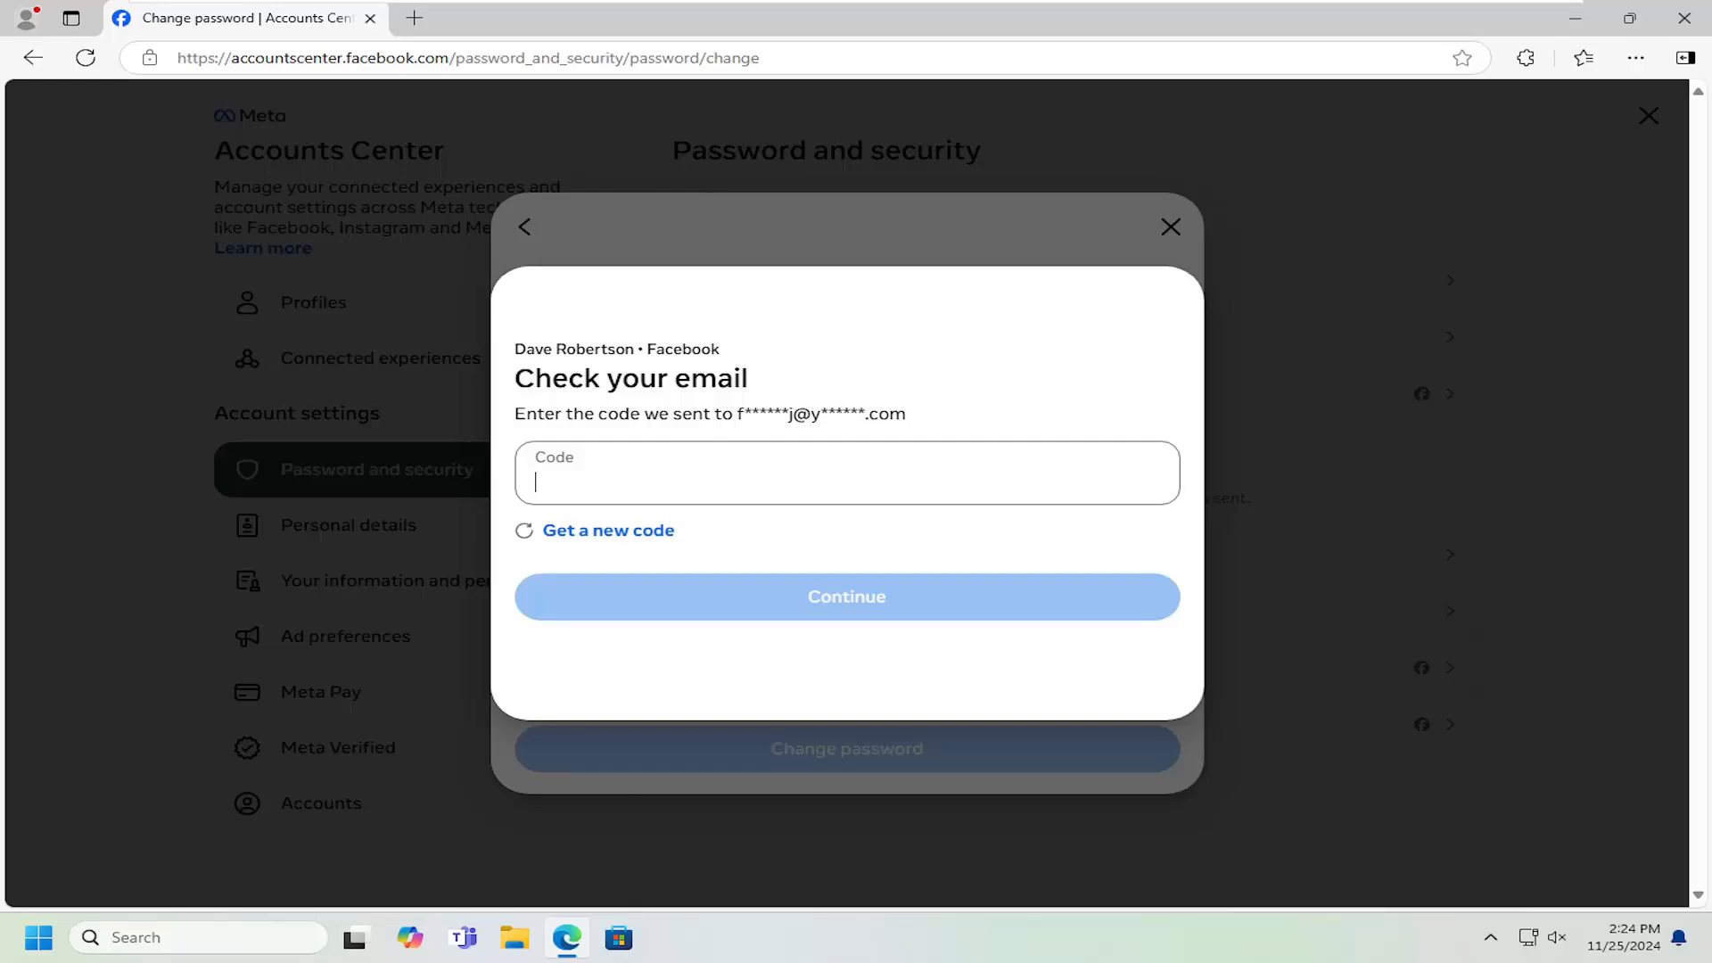
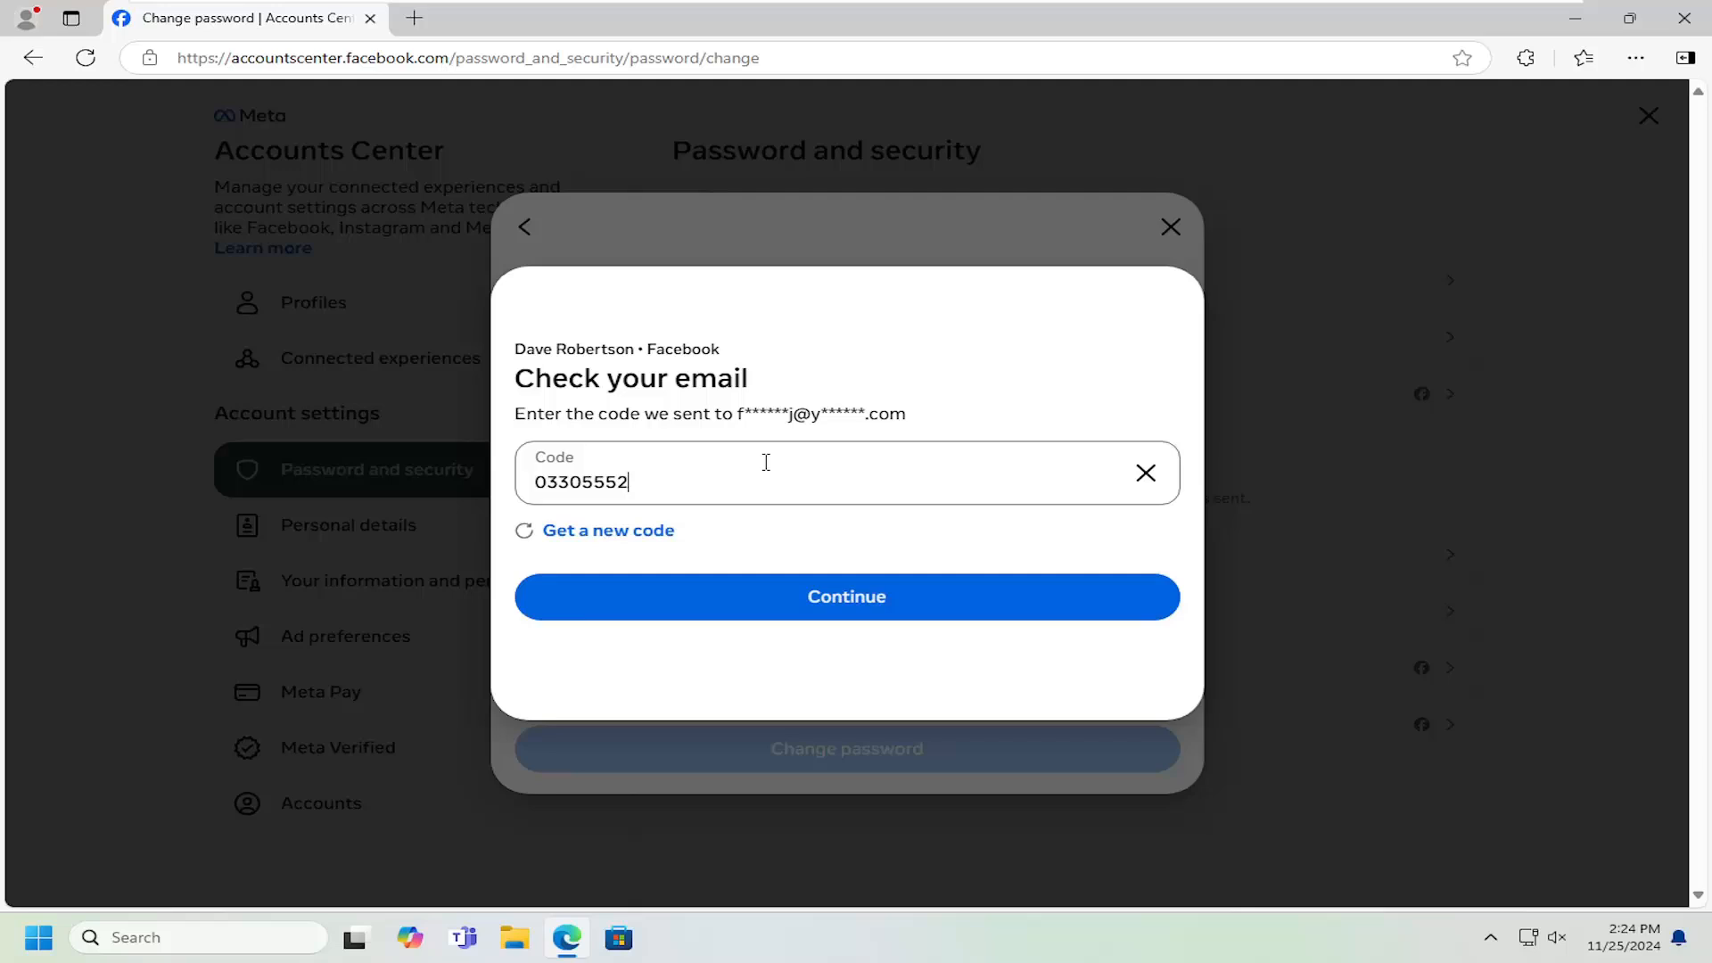
{"action": "left_click", "coordinate": [845, 597]}
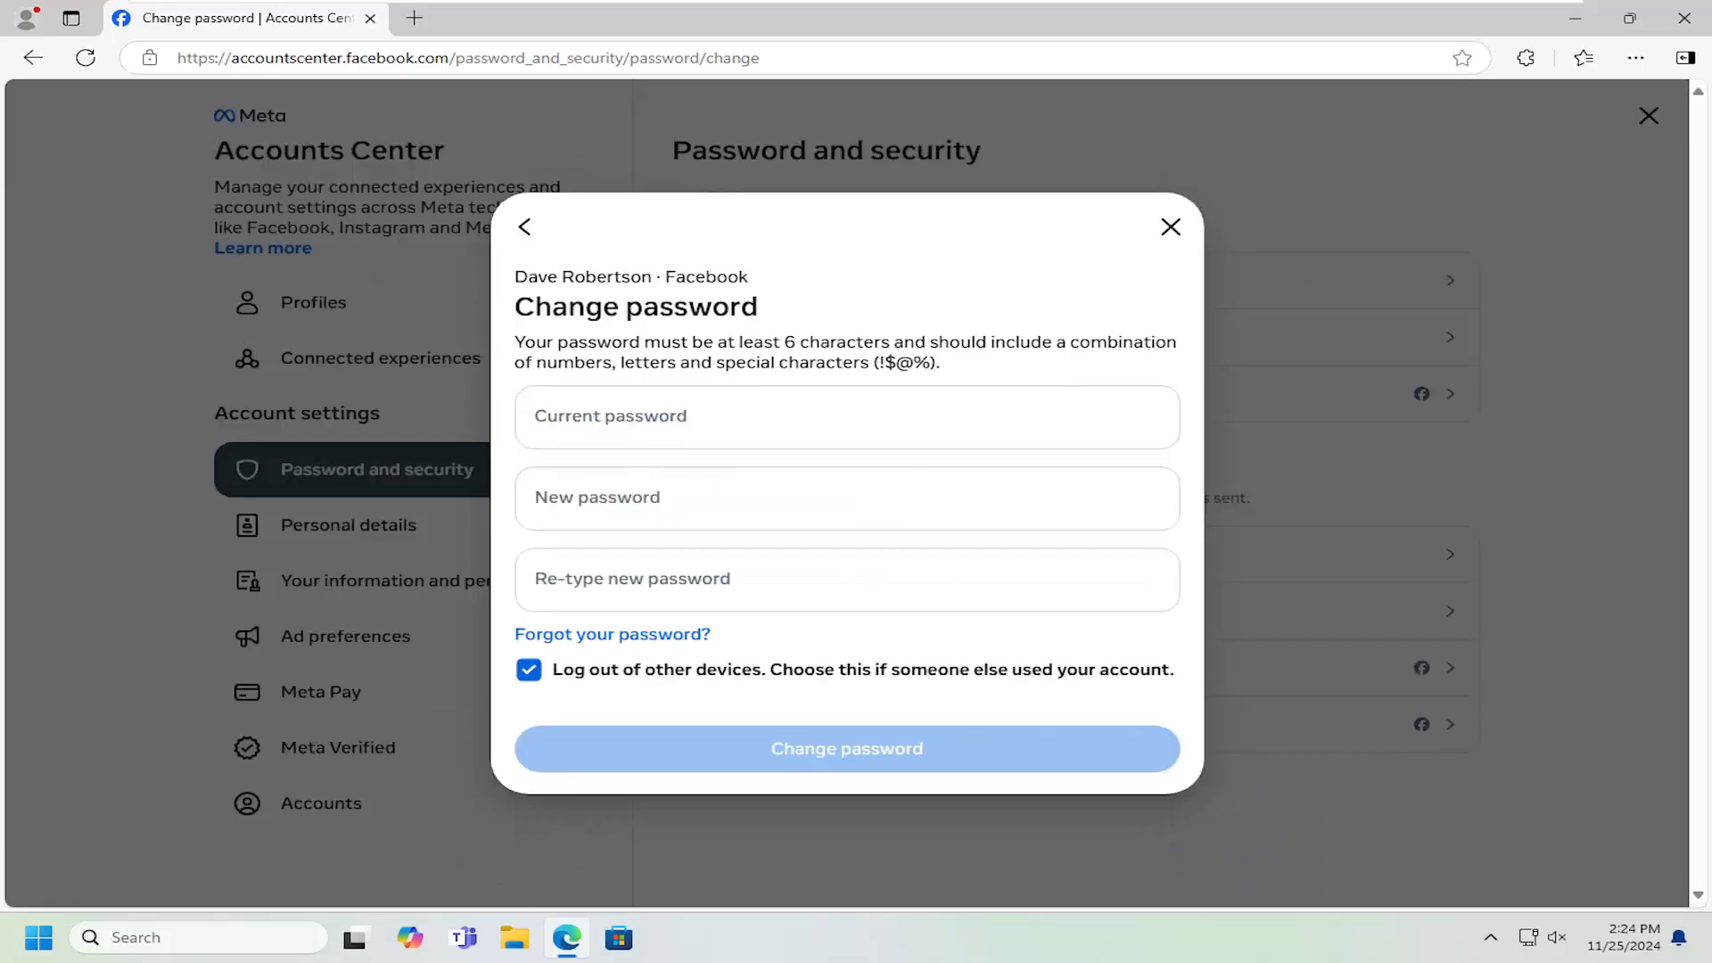
- Dismiss the Change password form with its X, leaving both password fields empty
{"action": "left_click", "coordinate": [845, 417]}
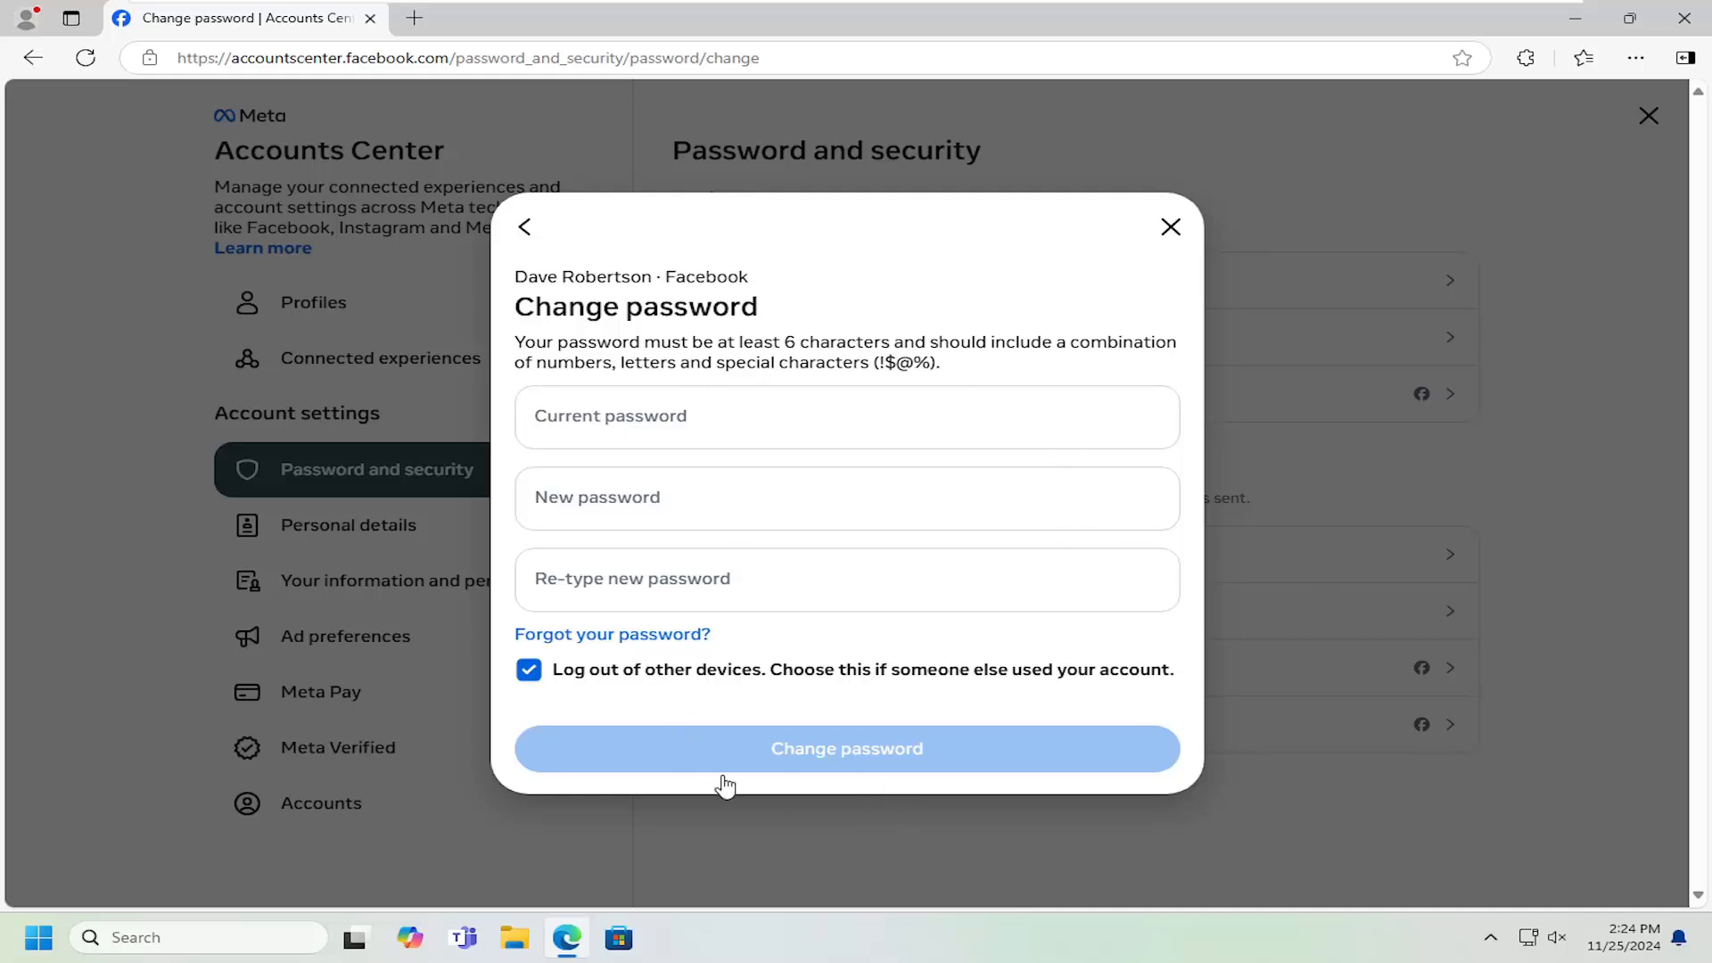
{"action": "mouse_move", "coordinate": [1179, 224]}
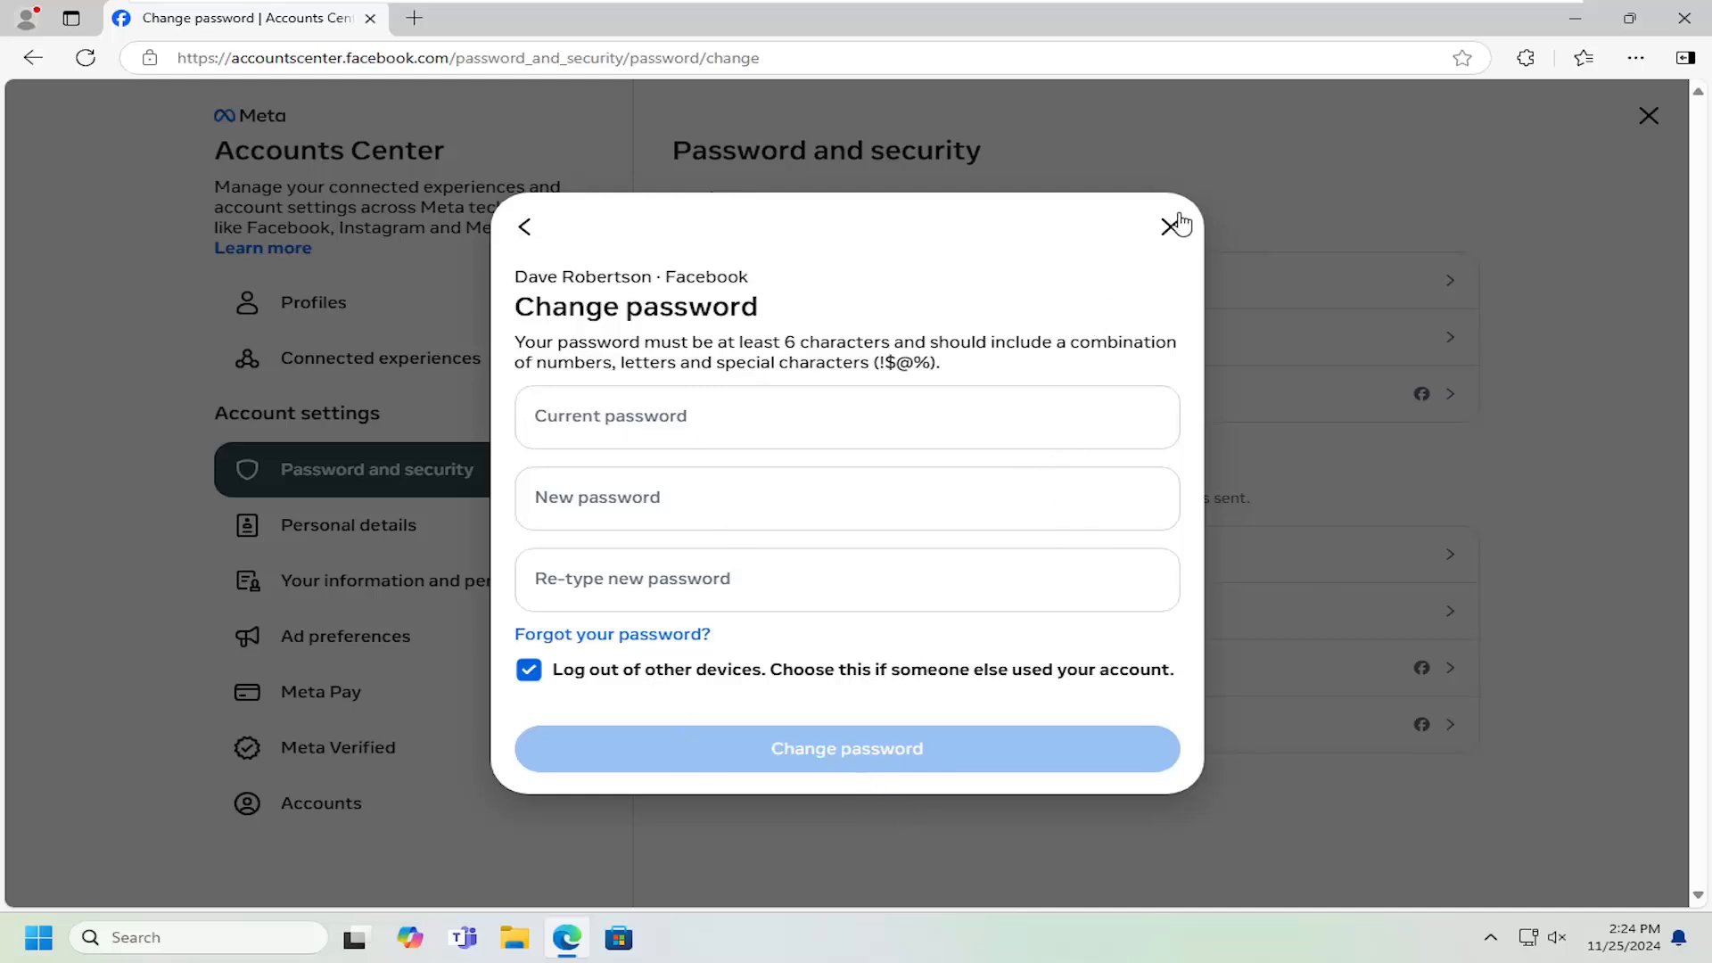
{"action": "left_click", "coordinate": [1178, 225]}
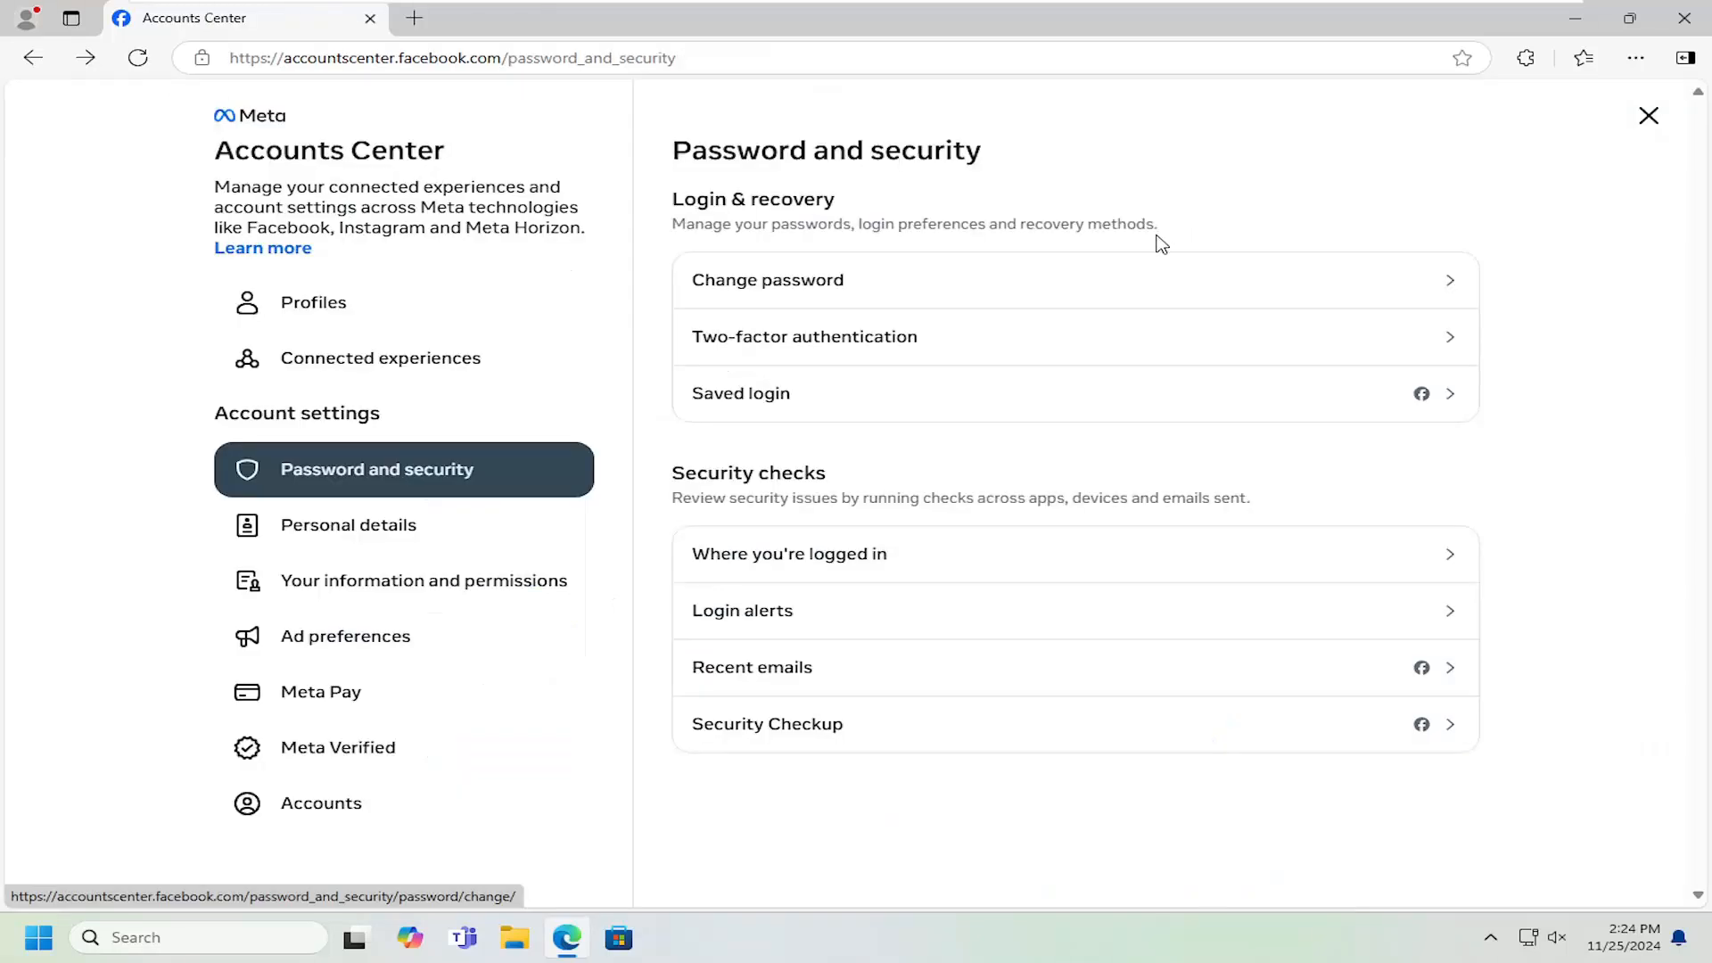